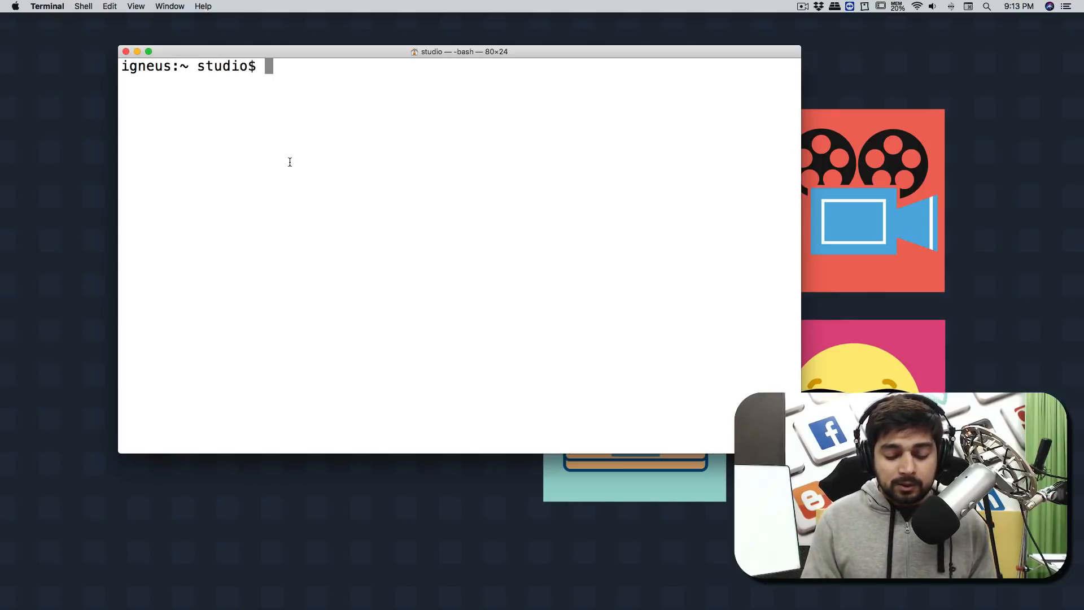
Step: Start a Python 3 session, import requests, and begin the import bs4 line
type("python3")
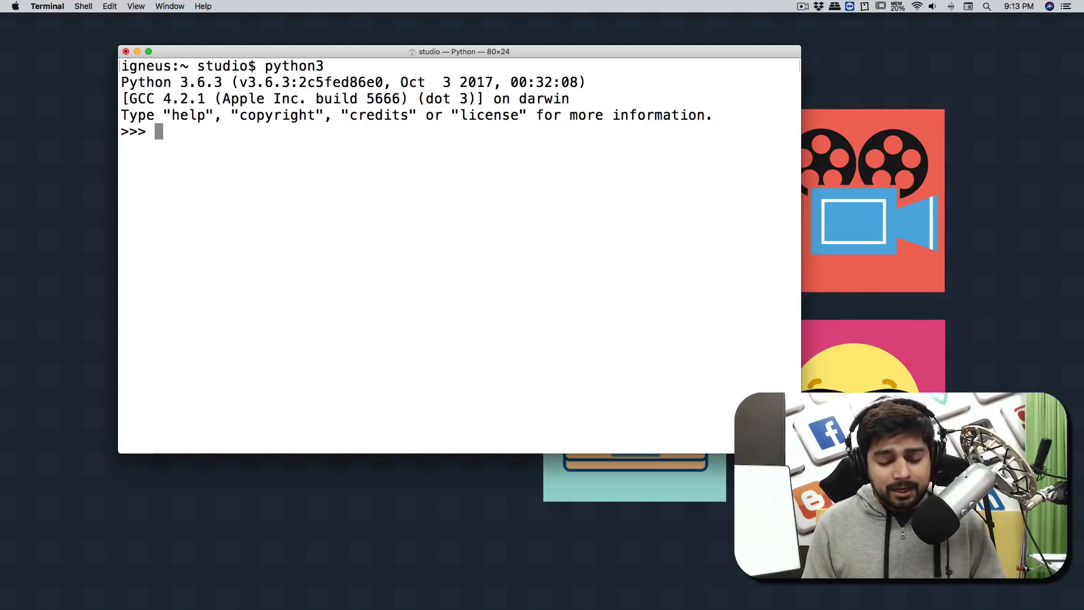
type("i")
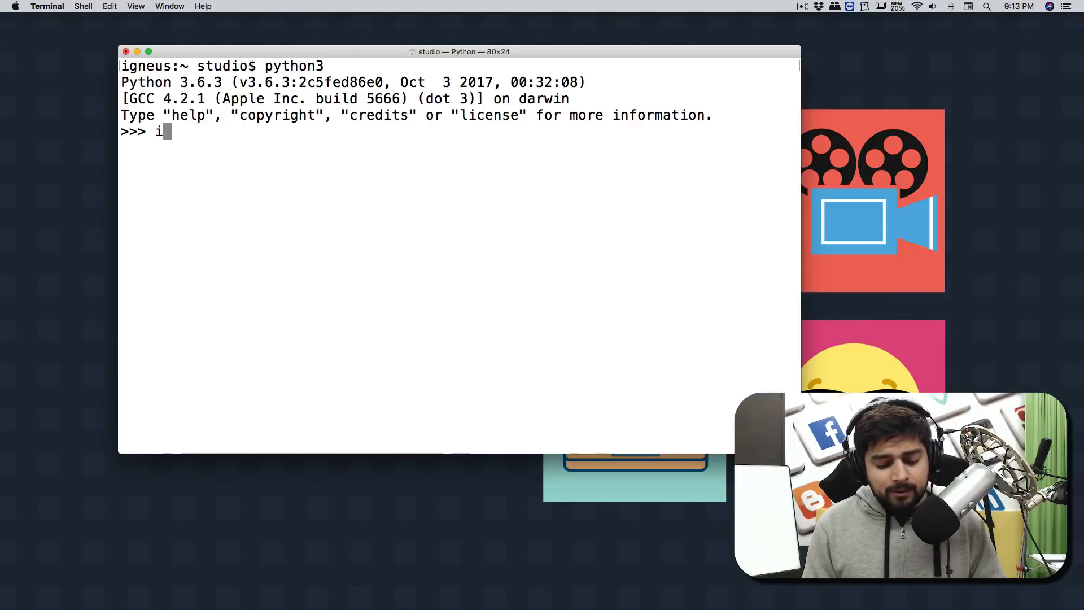
type("mport requests")
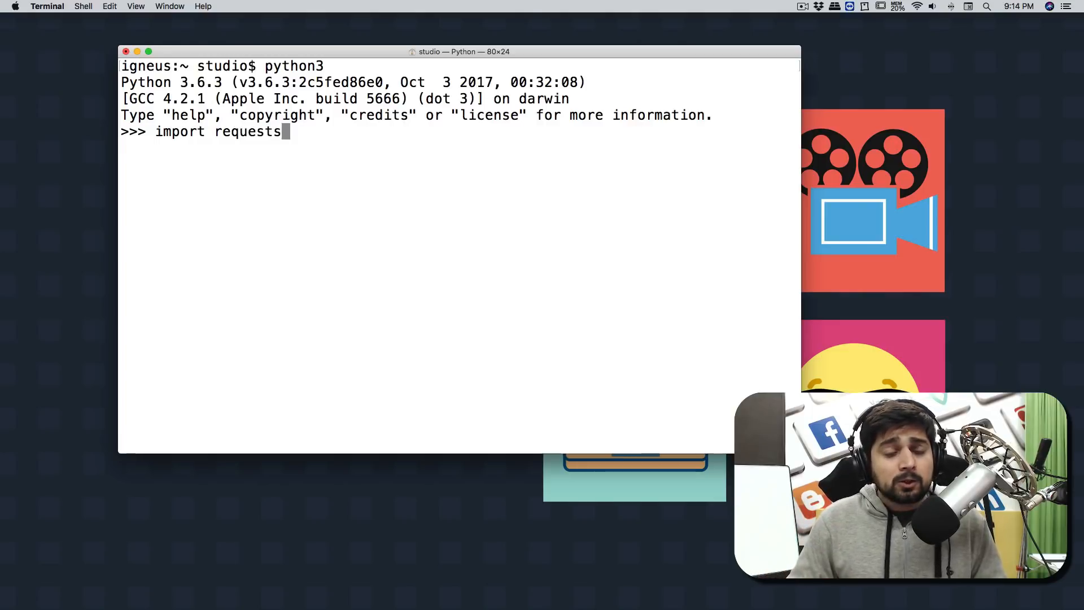
key("enter")
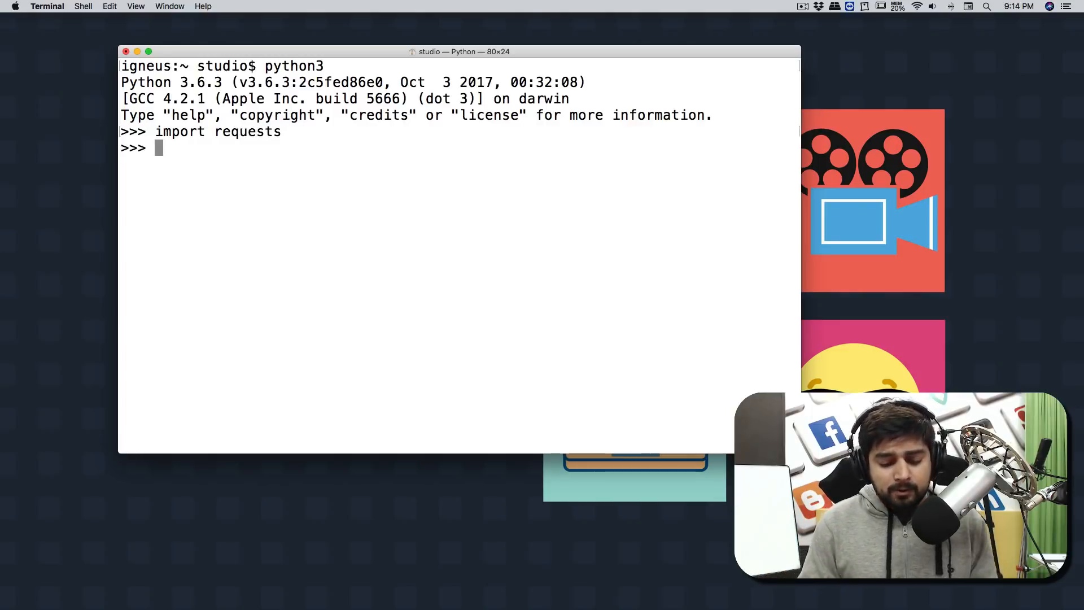
type("import bs")
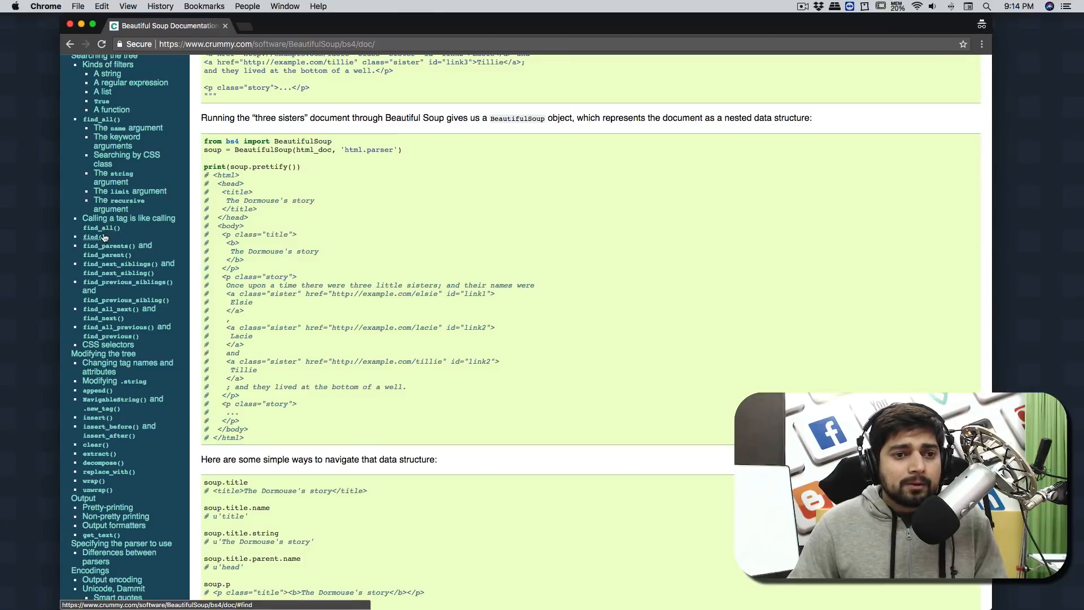
Step: Jump to the find() section of the Beautiful Soup documentation and read the find_all() shortcut examples
left_click(91, 236)
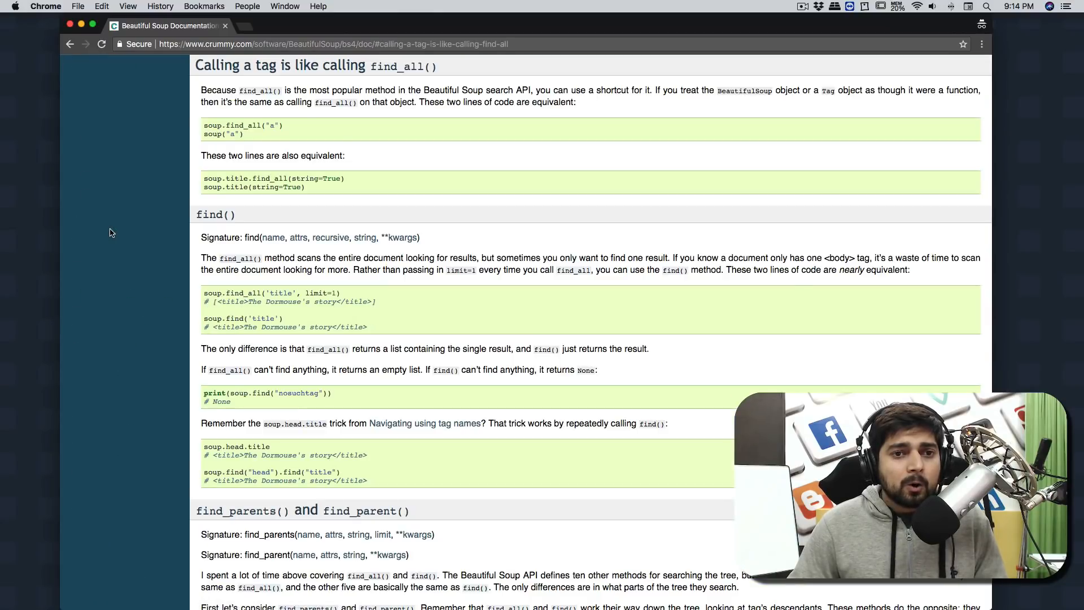
mouse_move(238, 125)
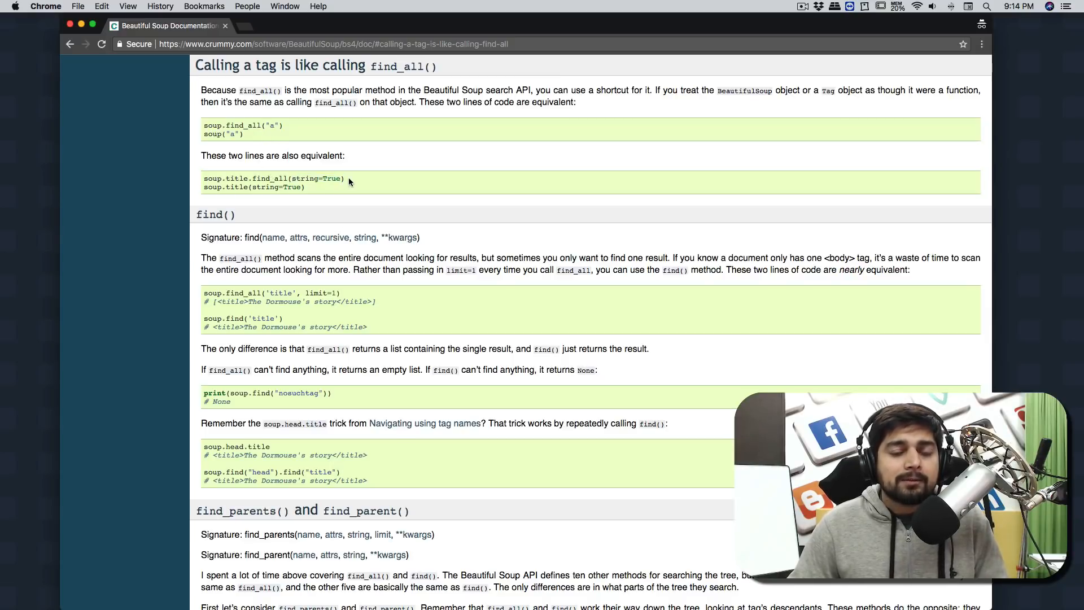
double_click(269, 178)
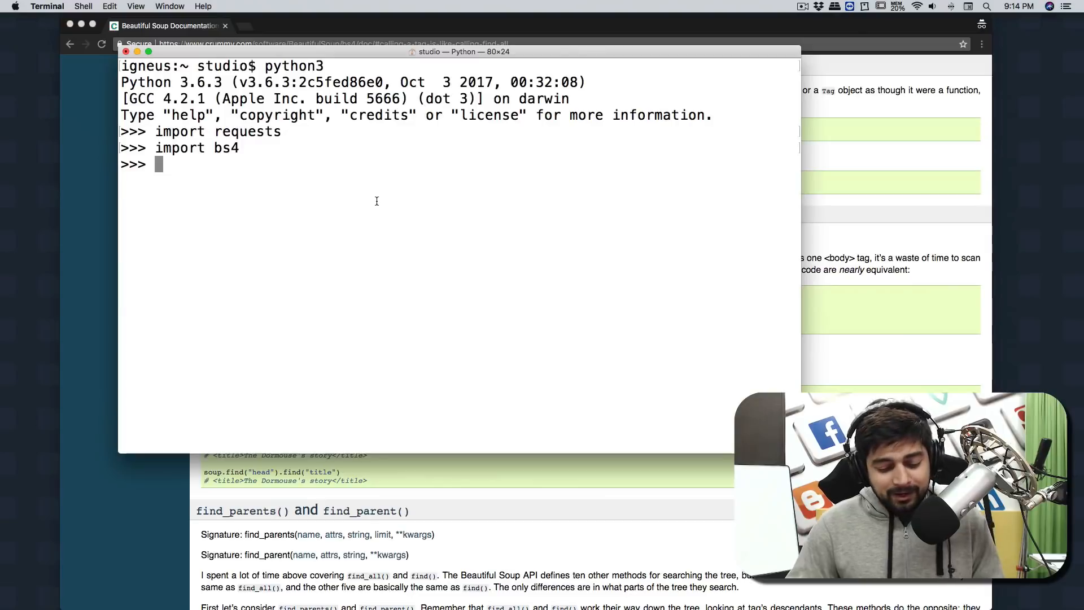
type("res=")
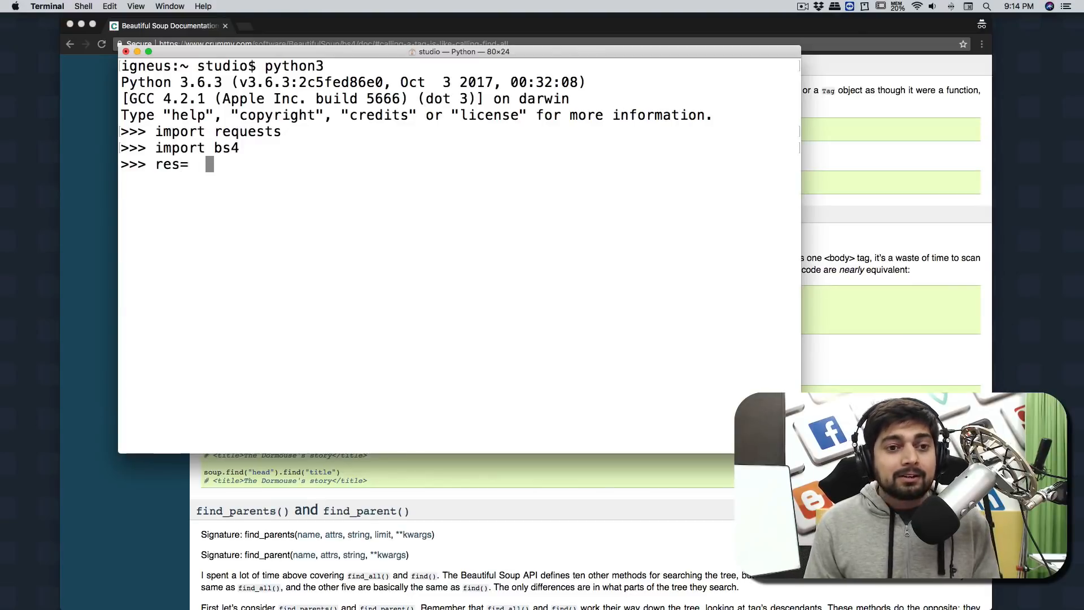
type("= reque")
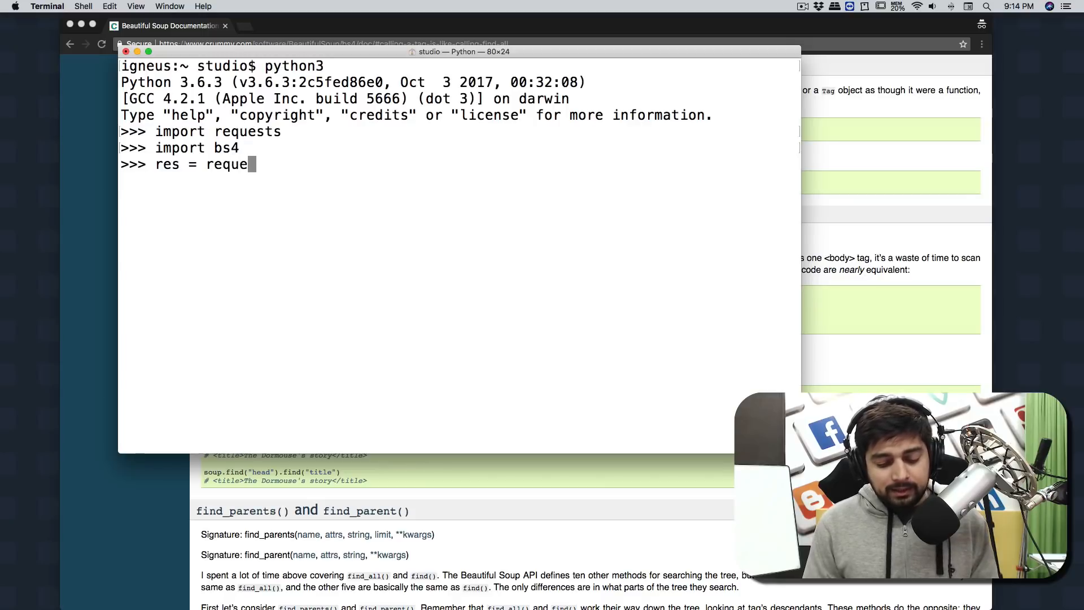
type("sts.get")
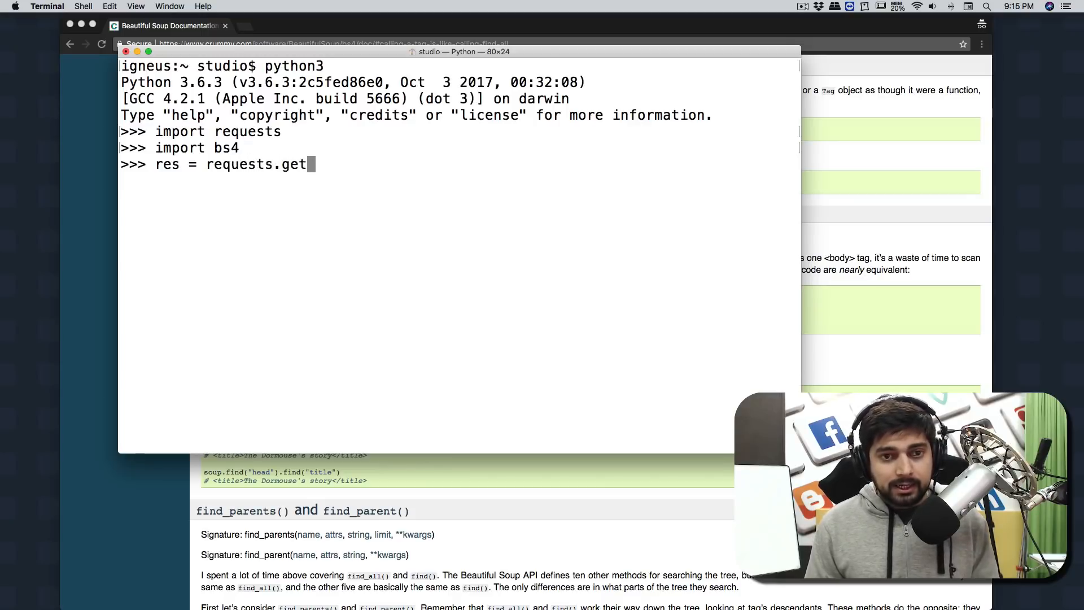
type("('")
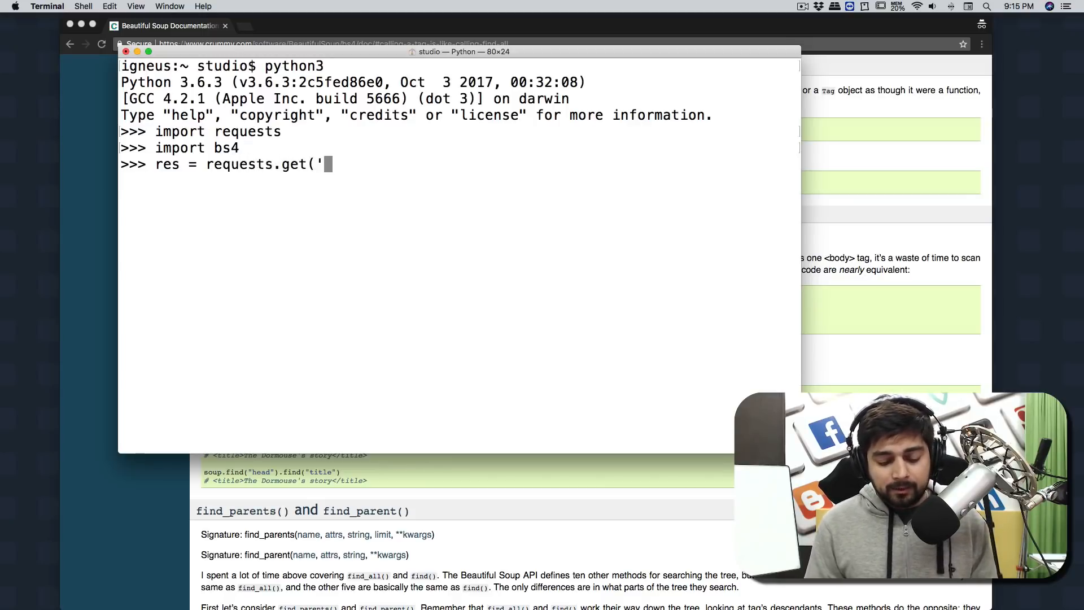
type("ht")
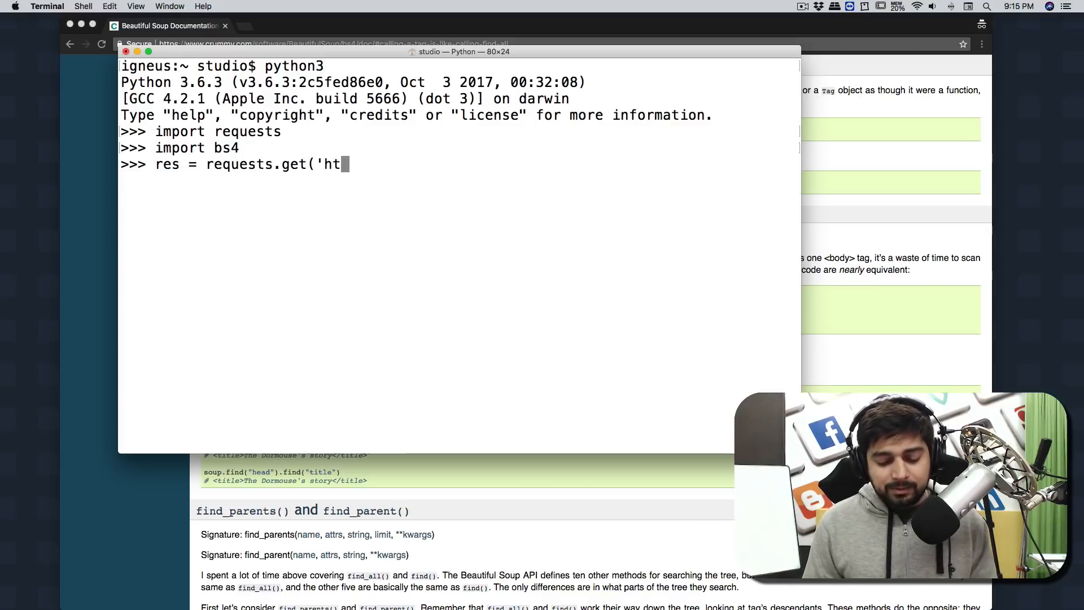
type("tps")
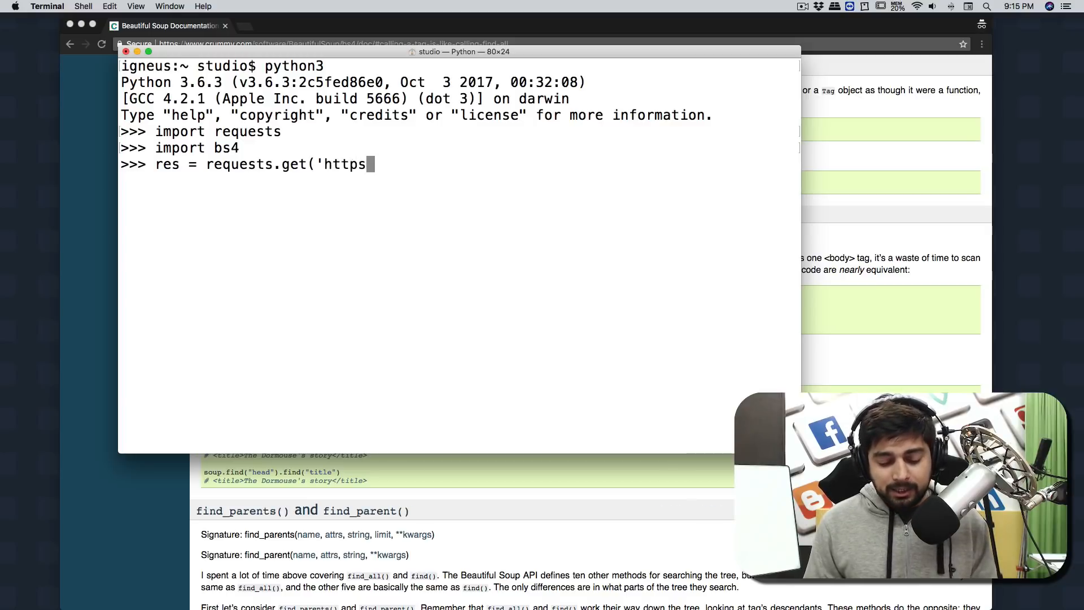
type("://learnocde")
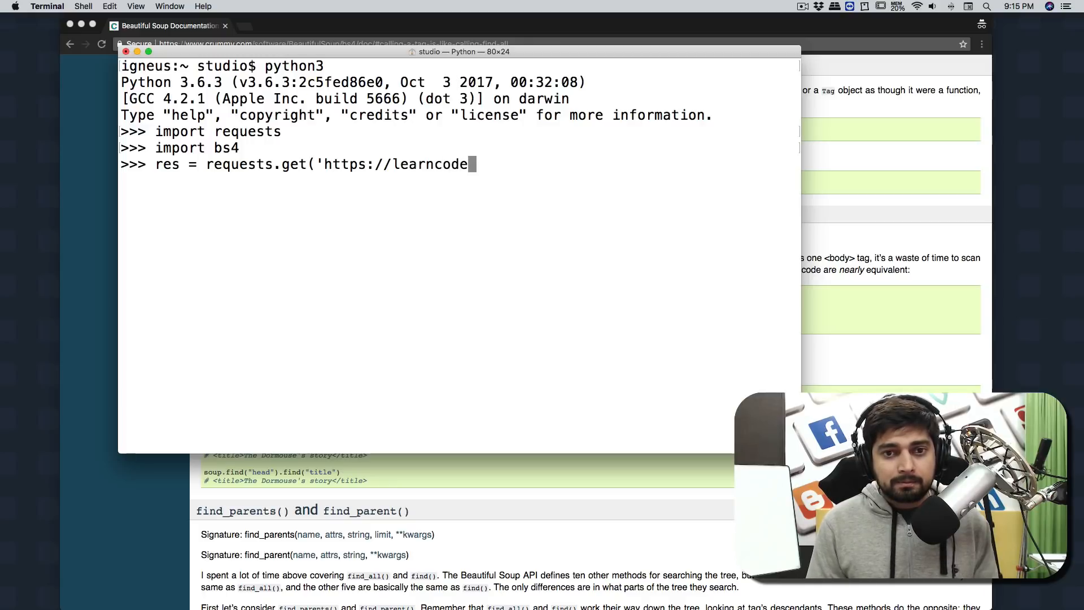
type("online.in")
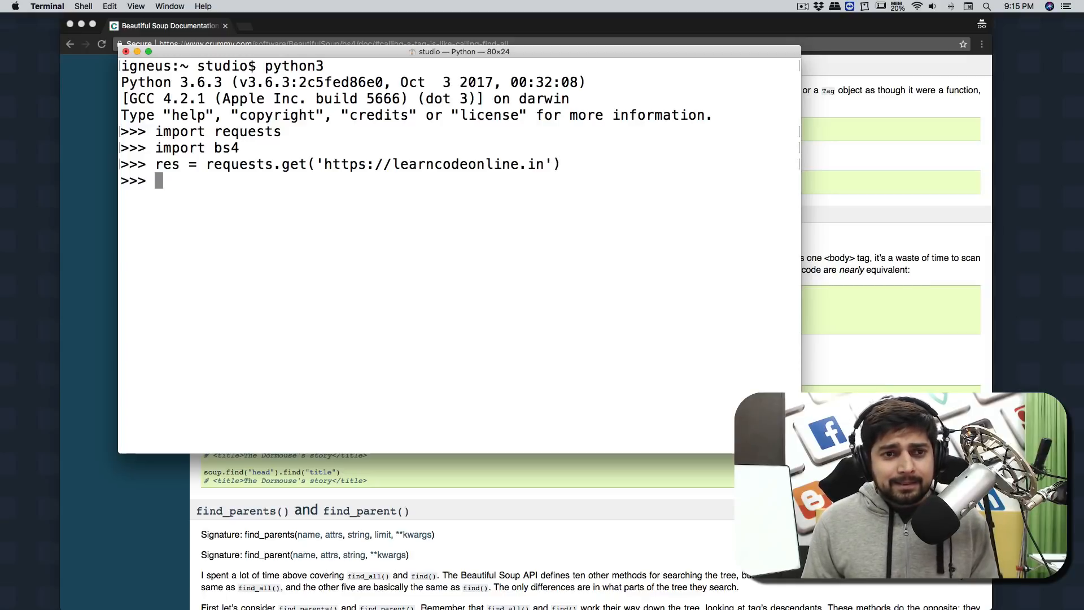
Step: Evaluate res.text to print the page's raw HTML
type("res.textr")
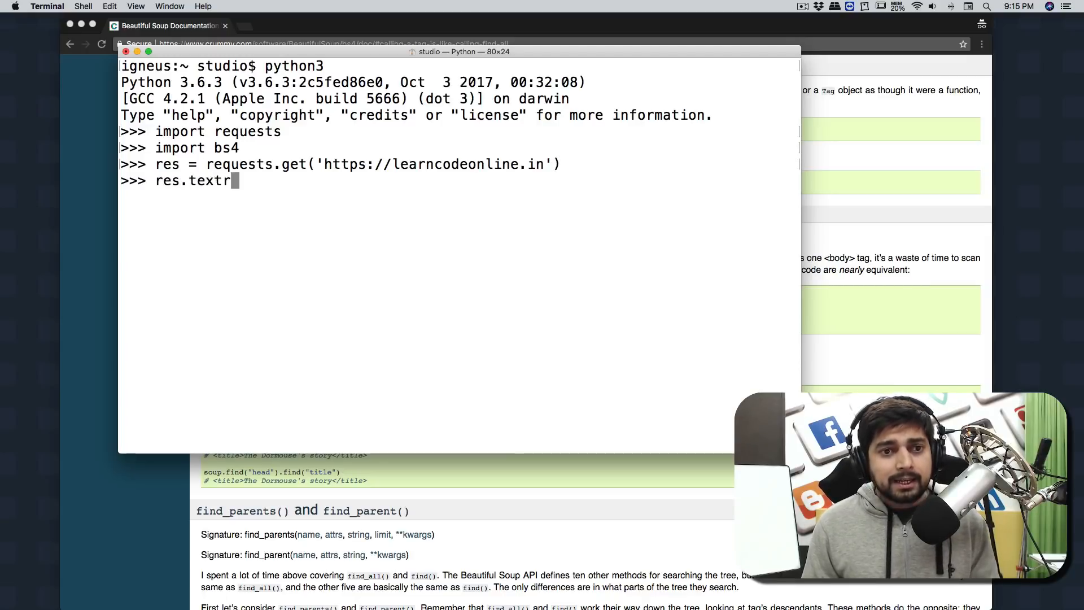
key("Return")
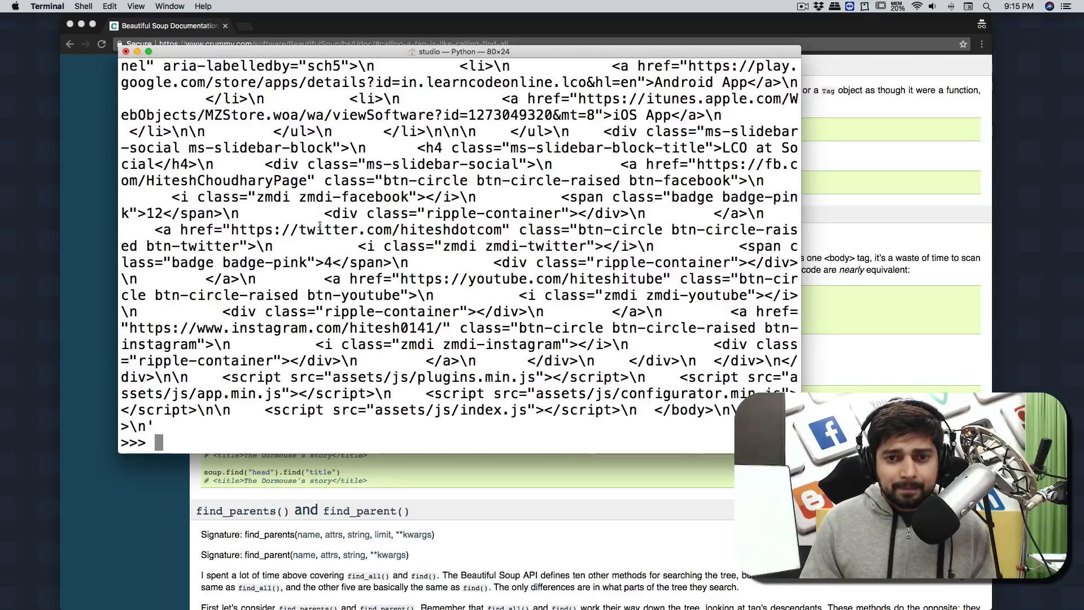
left_click_drag(405, 279, 662, 279)
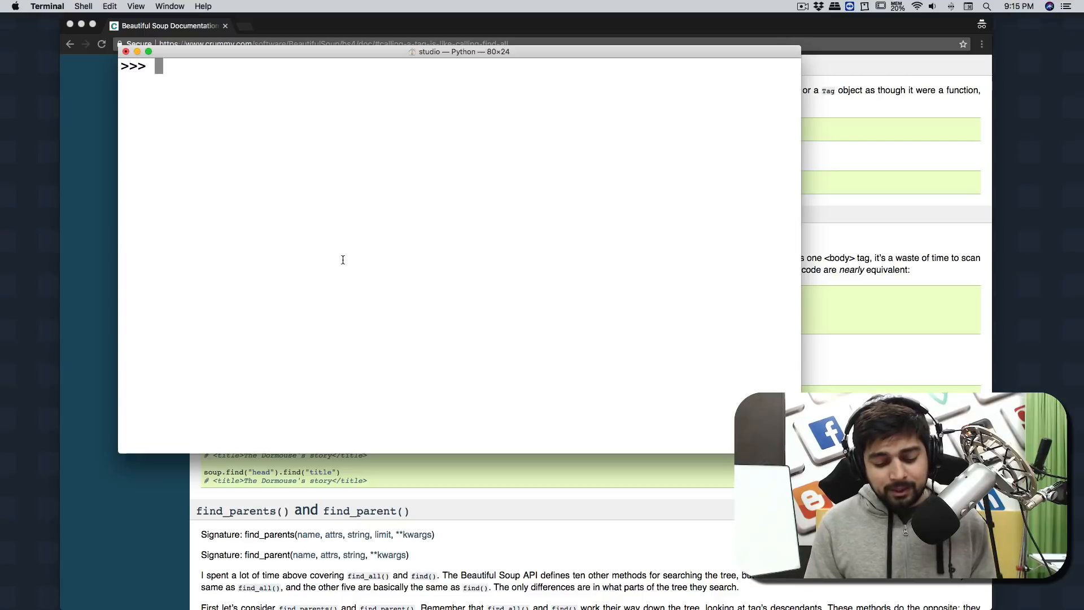
Step: Write soup = bs4.BeautifulSoup(res.text, 'lxml') at the prompt
type("soup =")
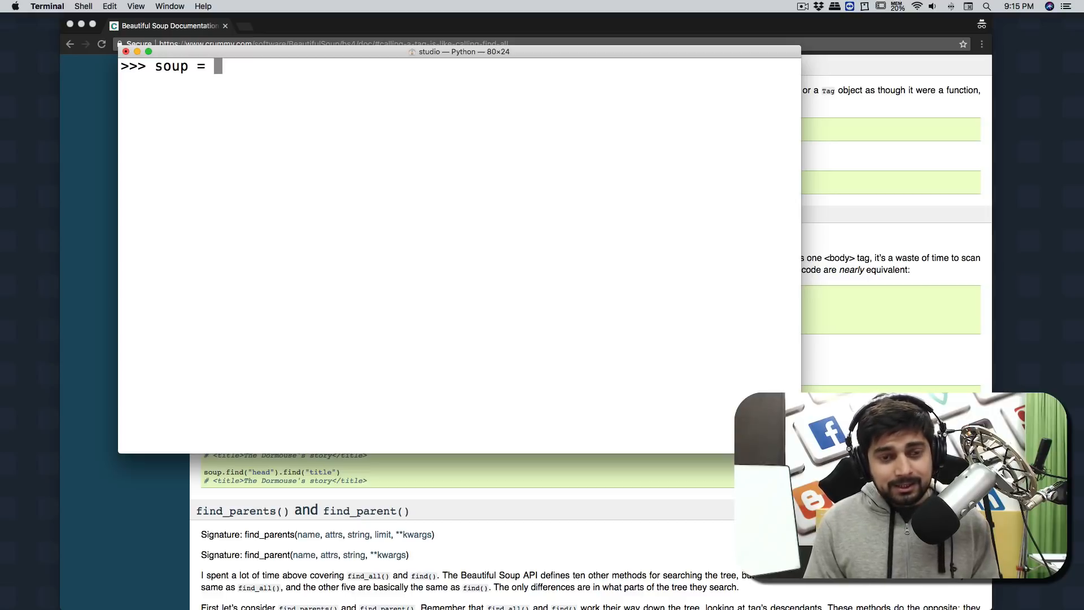
type("bs")
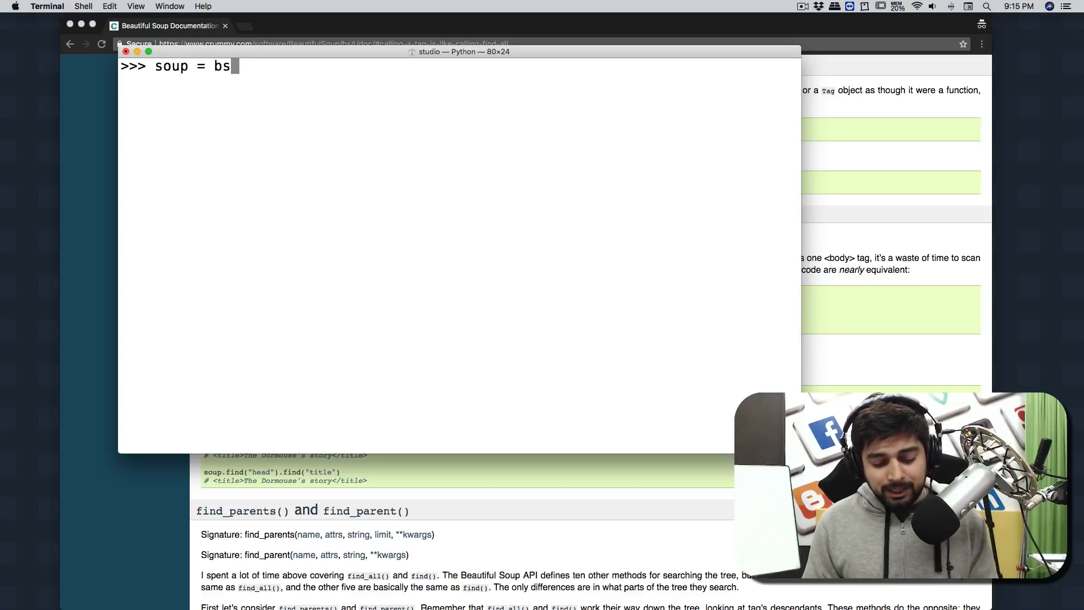
type("4.BeautifulS")
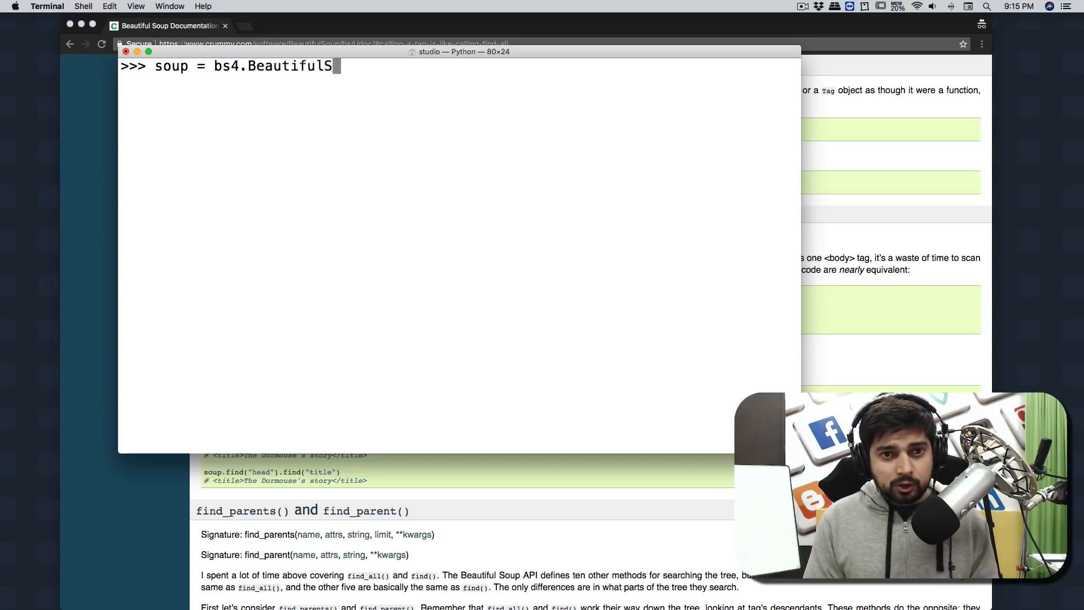
type("o")
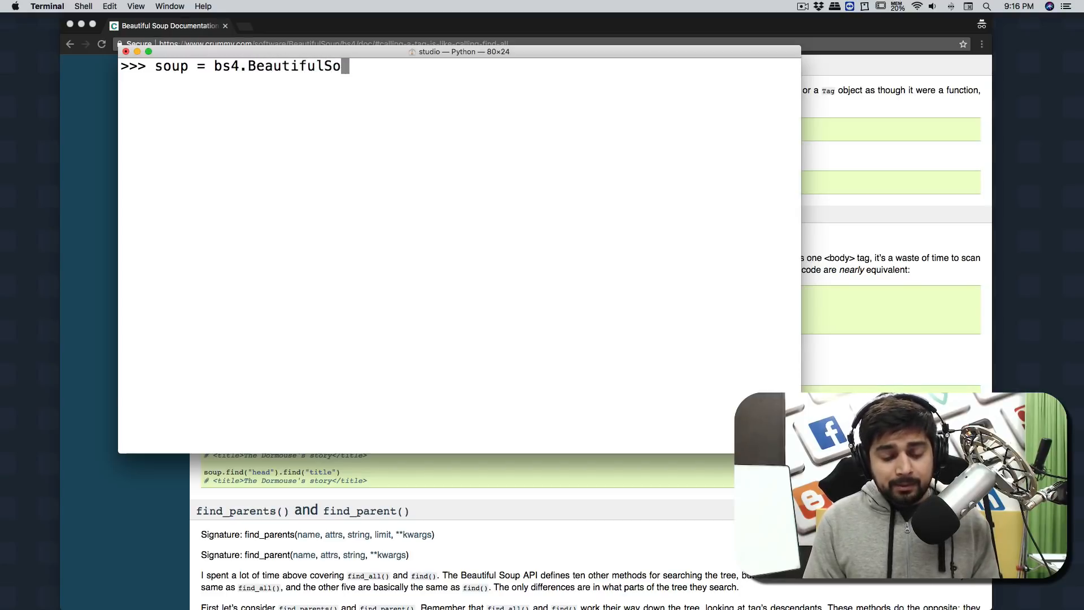
type("up(")
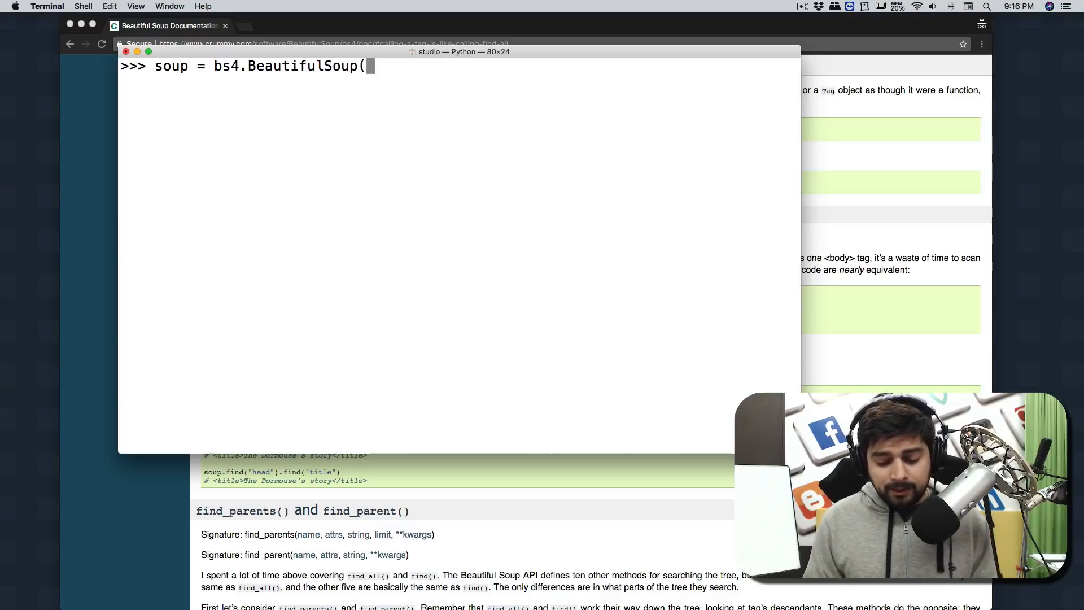
type("res")
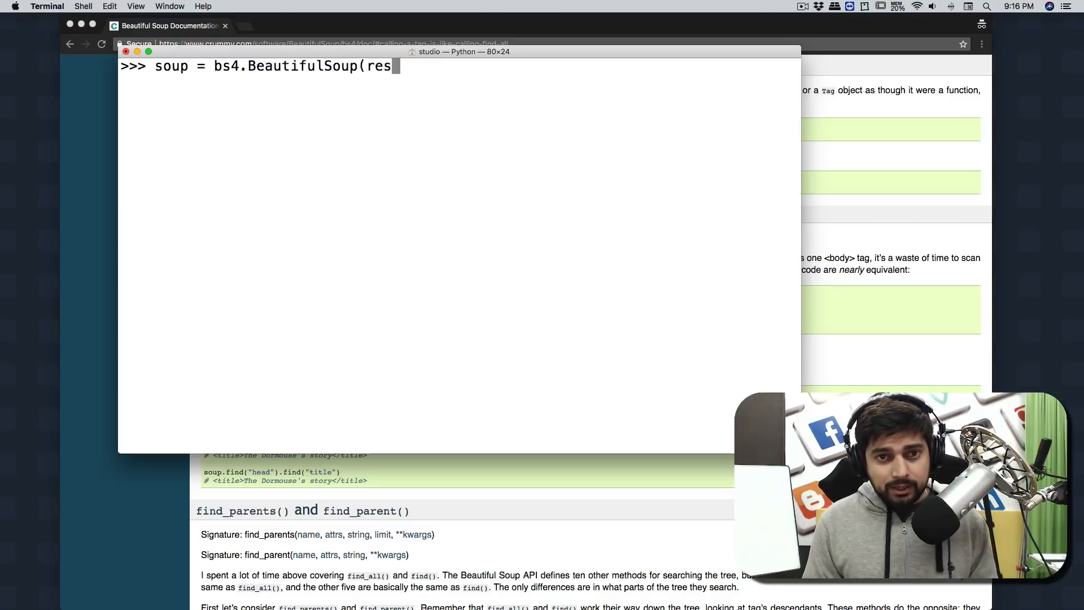
type(".text")
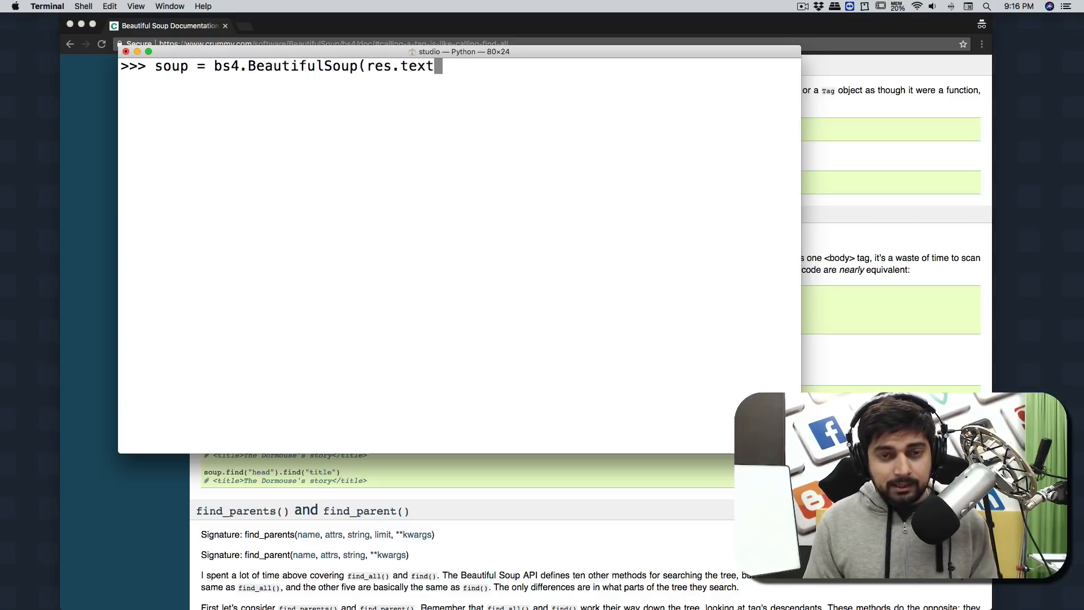
type(", '")
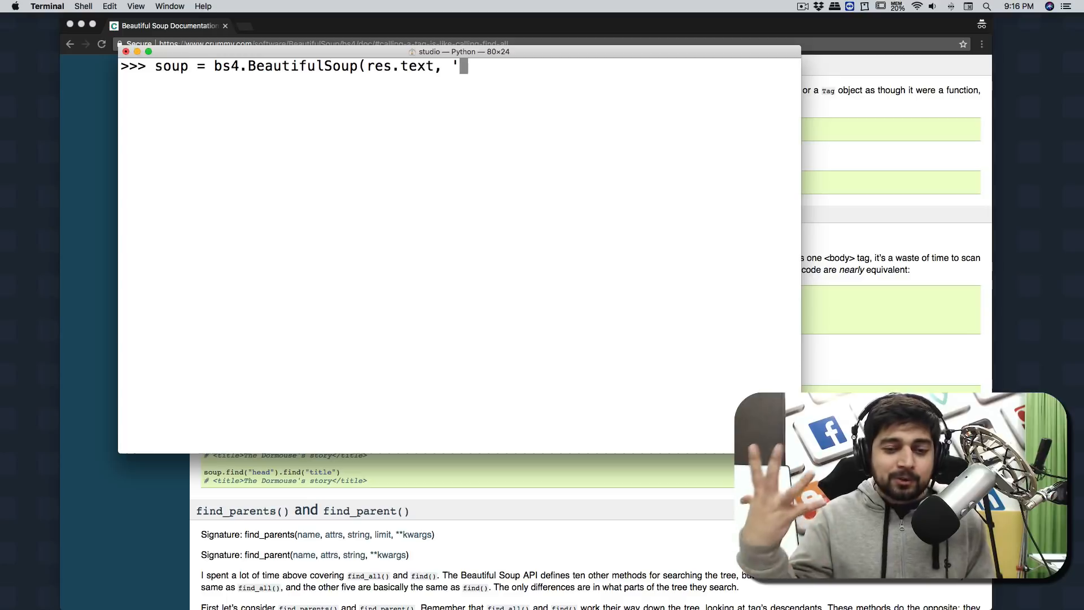
type("l")
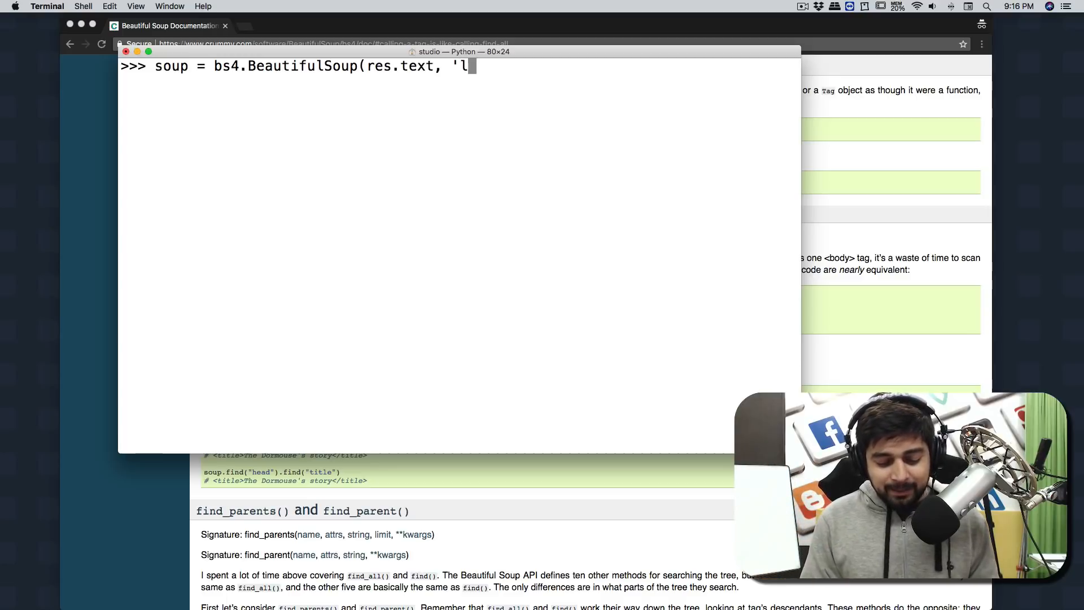
type("xml'")
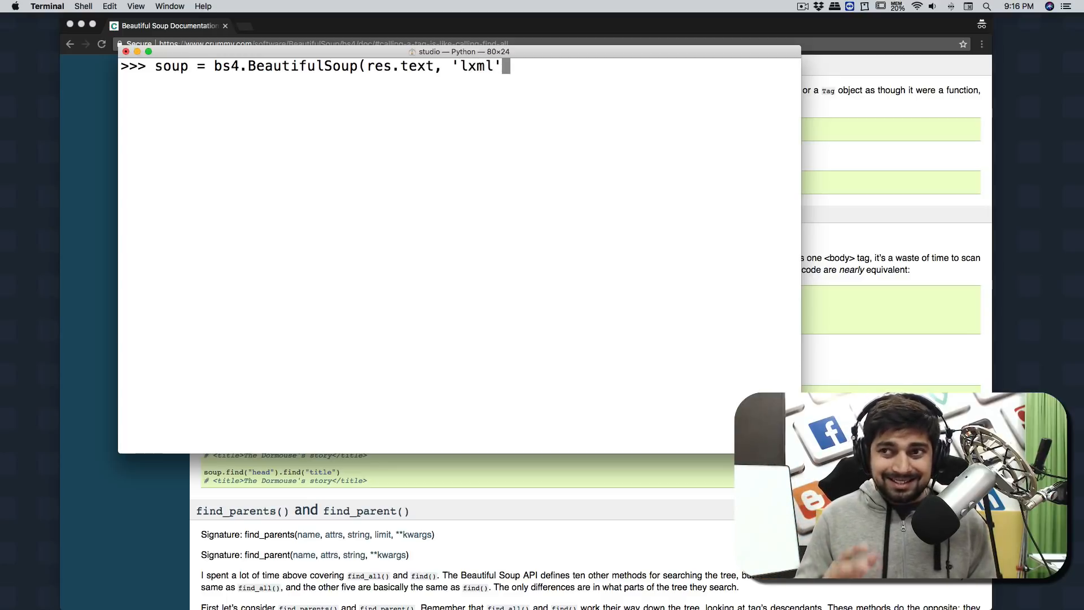
type(")")
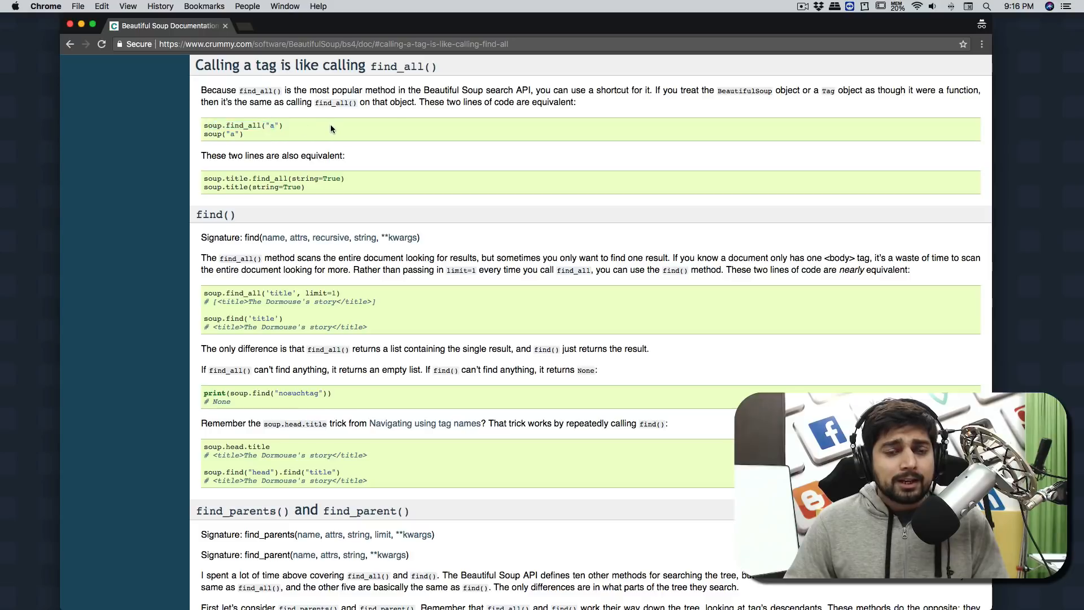
mouse_move(395, 180)
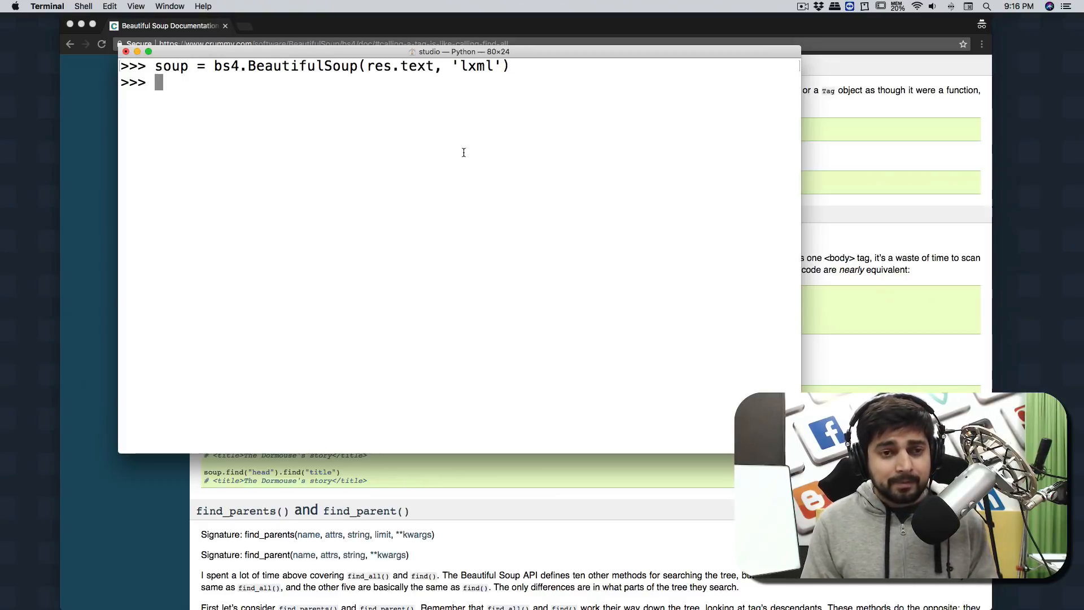
Step: Enter the loop header for link in soup.find_all('a', href=true): at the prompt
type("for lin")
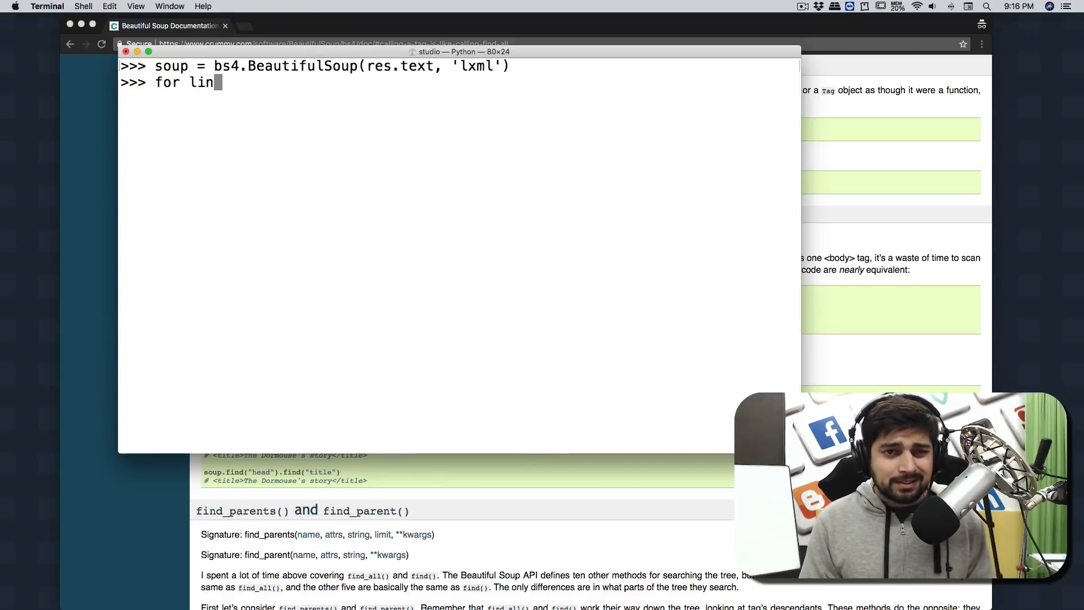
type("k in s")
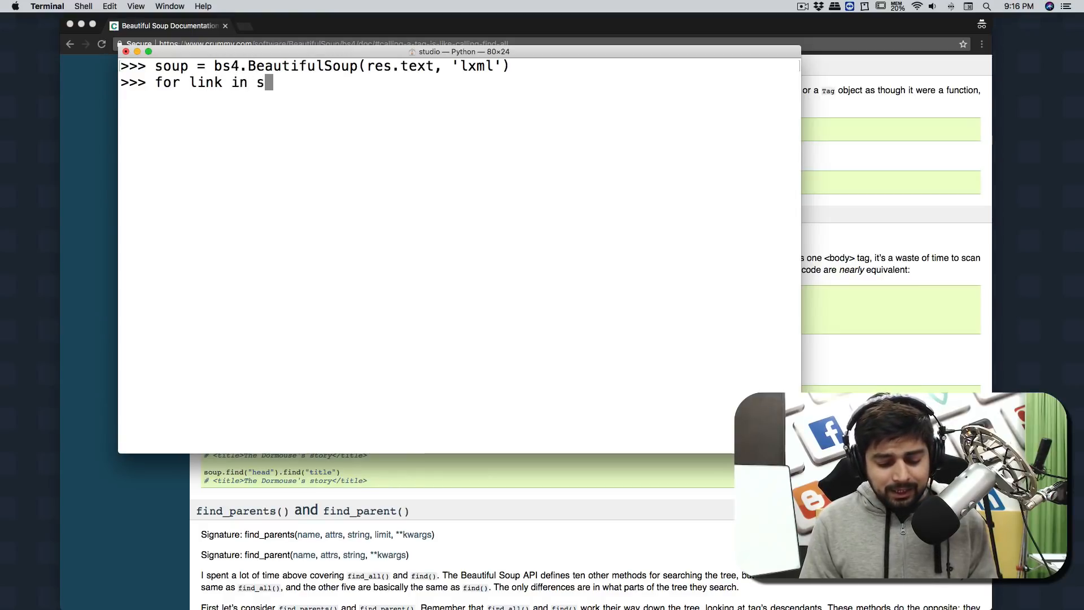
type("oup")
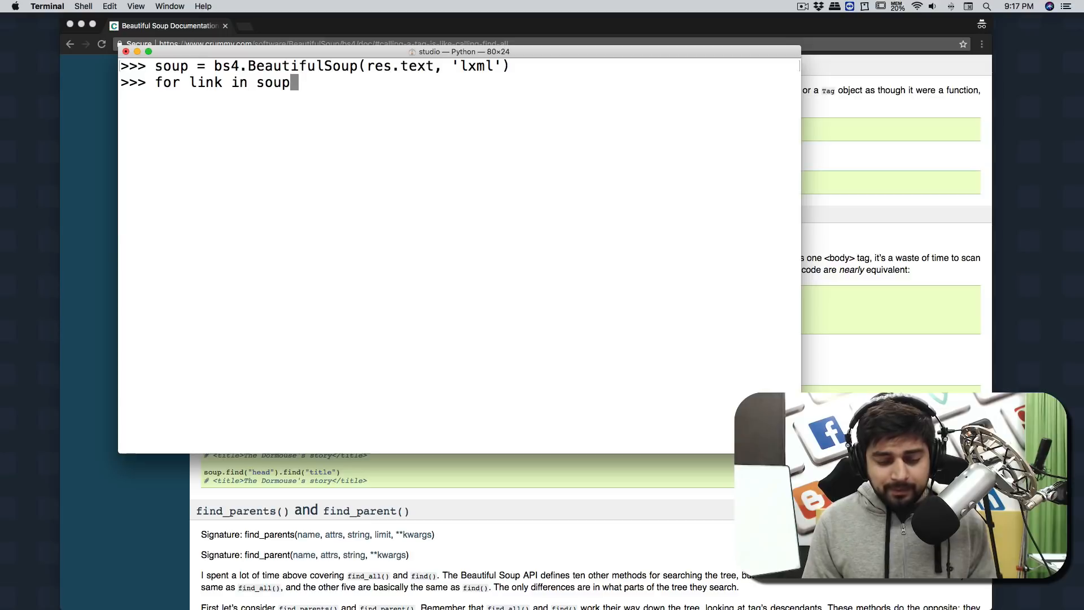
type(".")
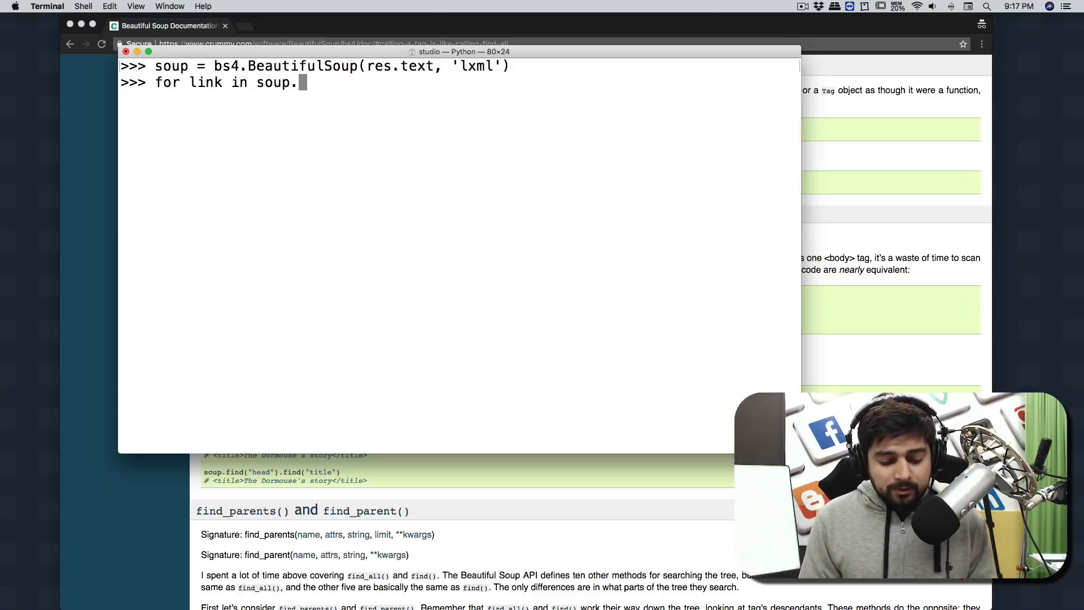
type("find_a")
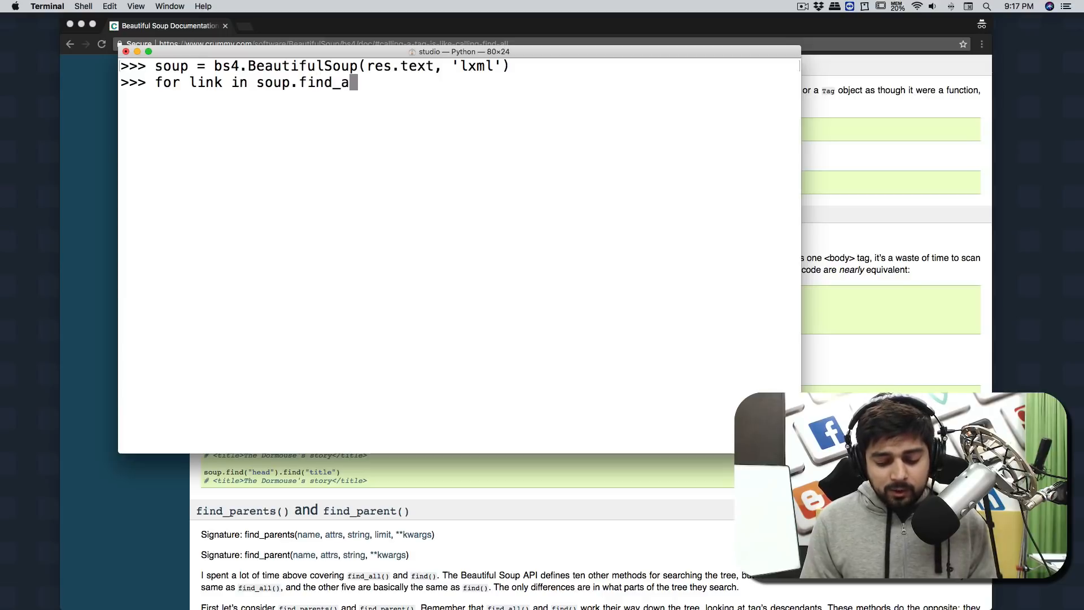
type("ll(")
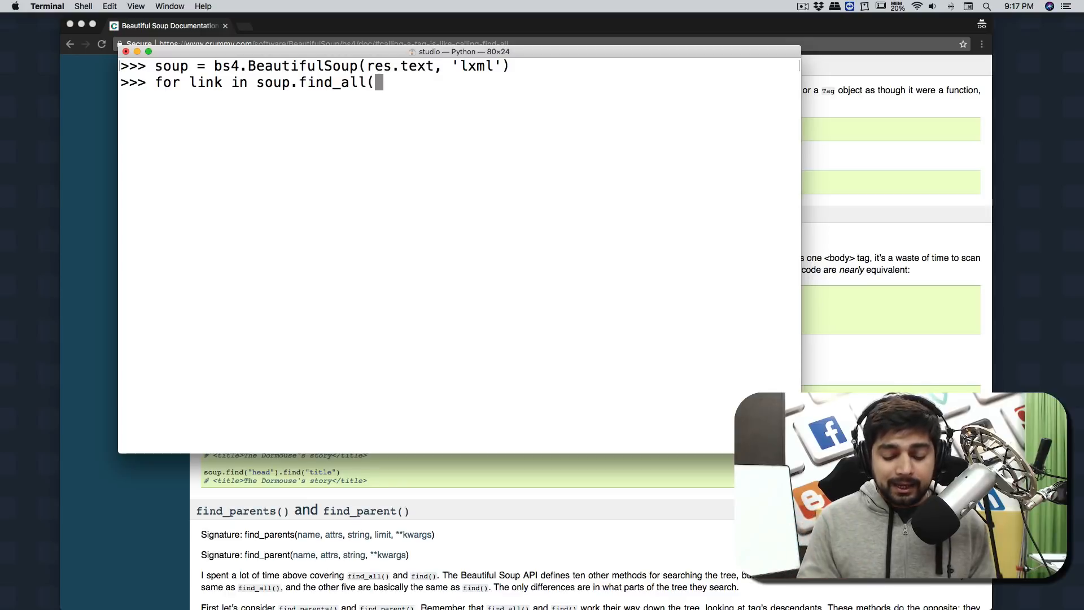
type("'a'")
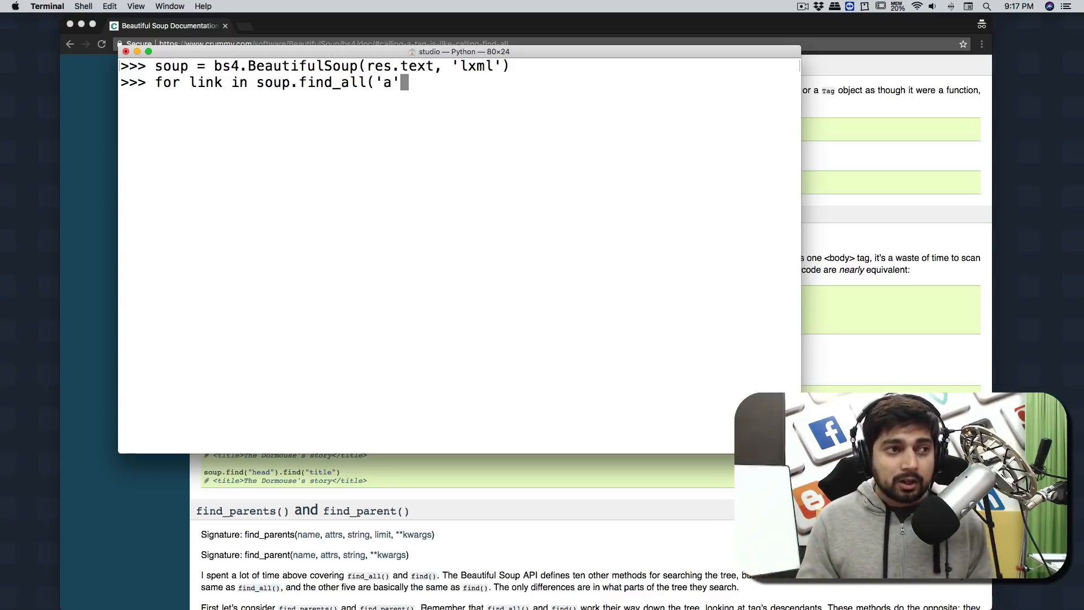
type(", href")
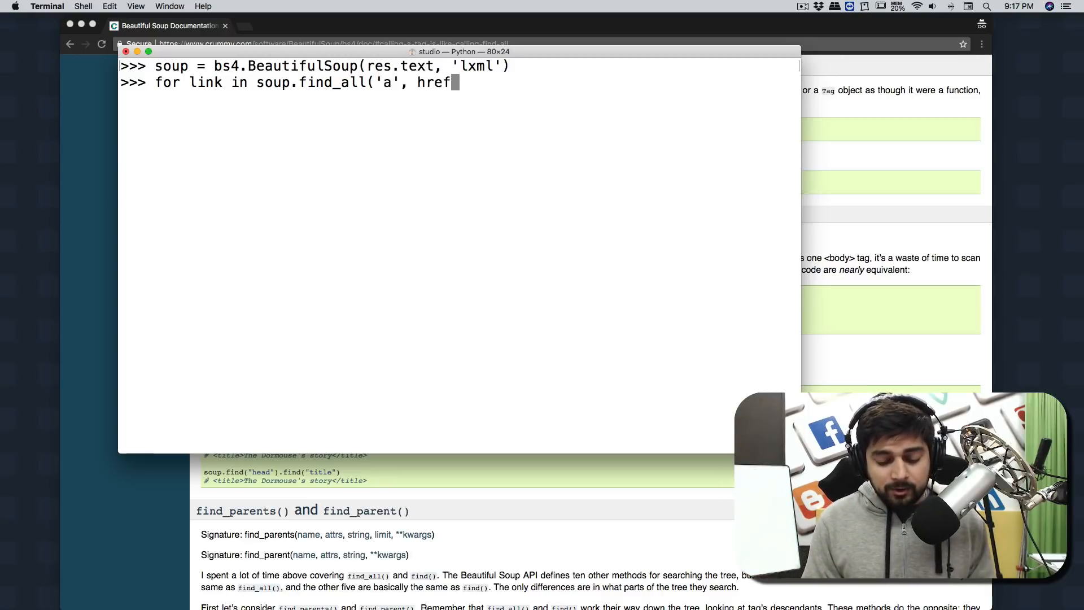
type("true")
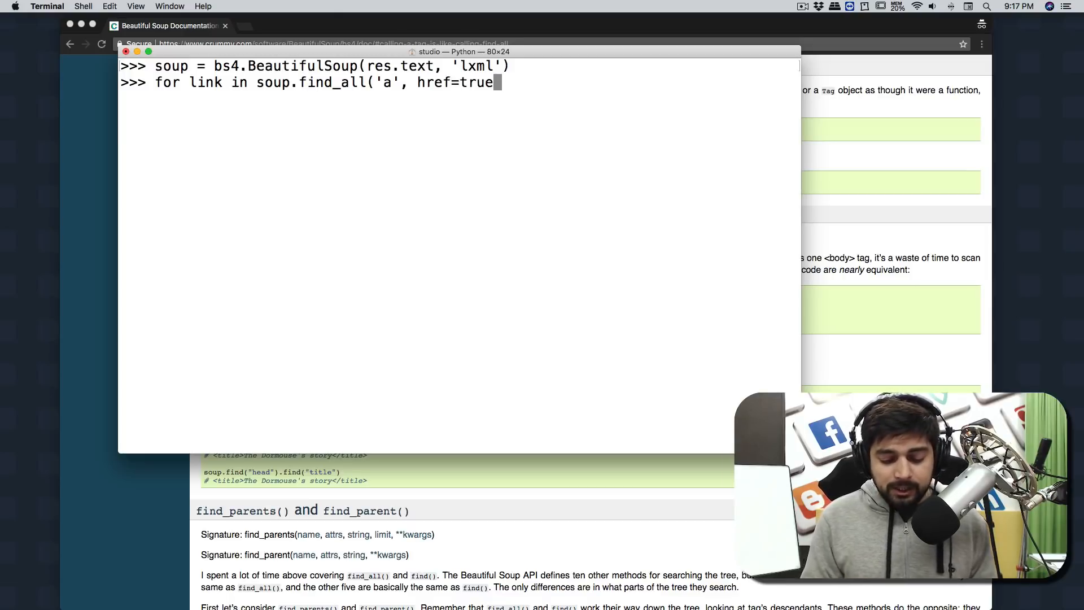
type("):")
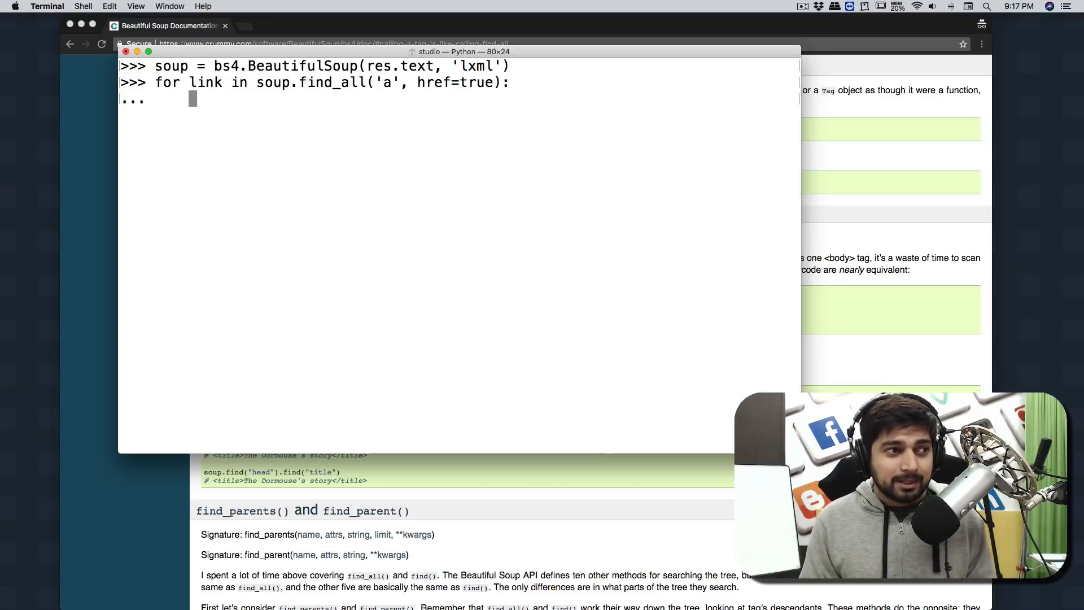
Step: Add the loop body print(link['href']) and run it, hitting NameError on 'true'
type("print")
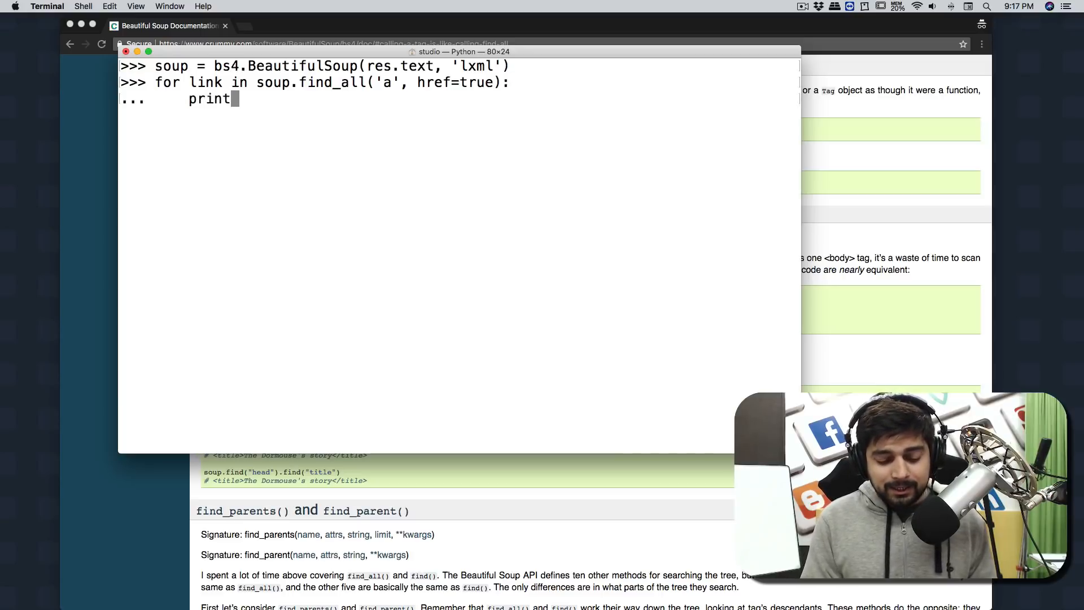
type("(")
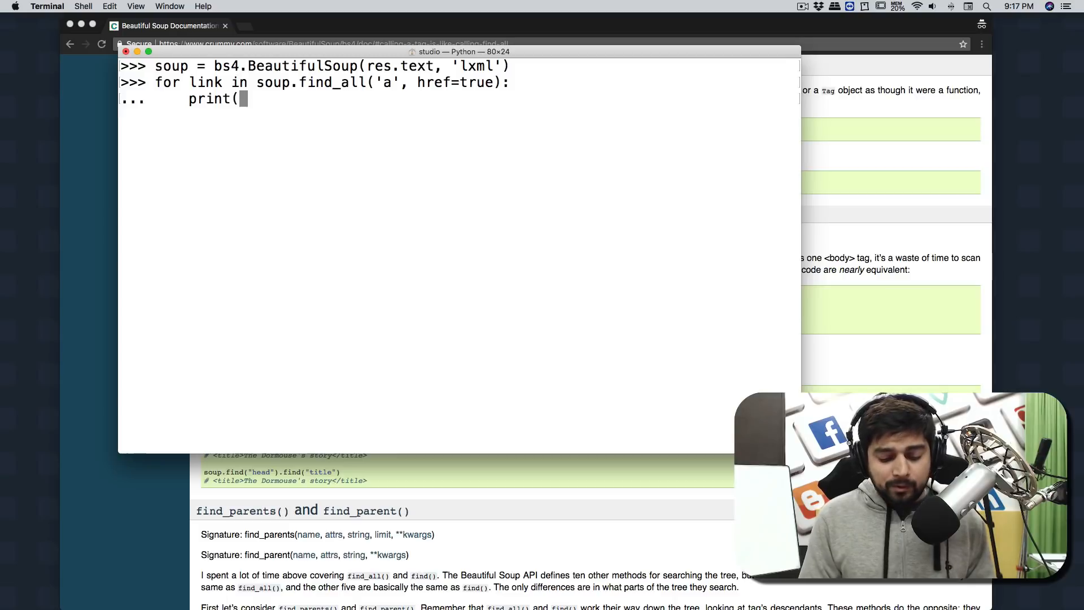
type("link[")
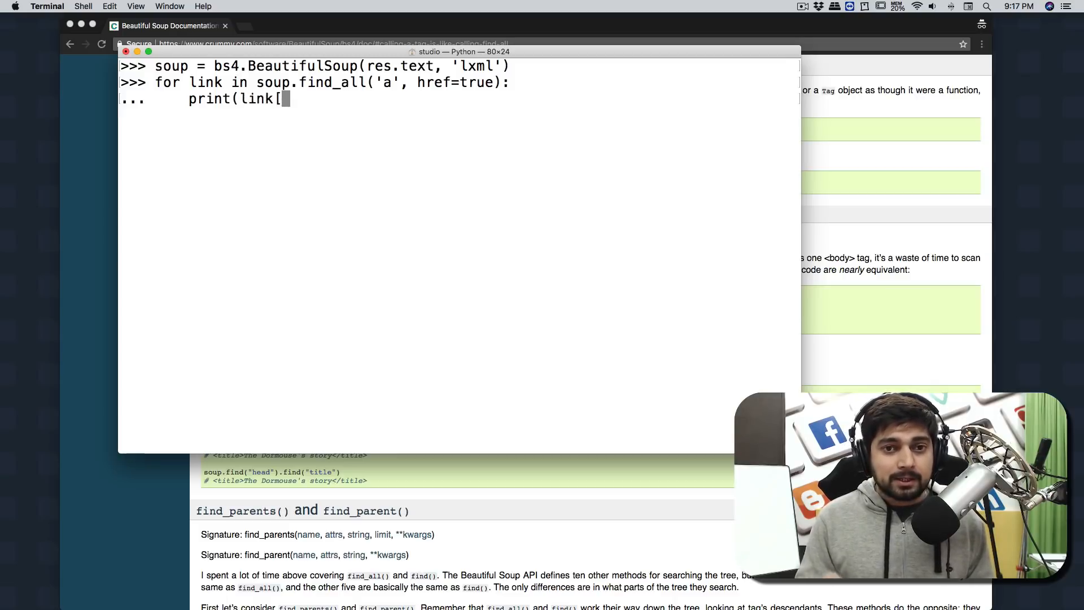
type("h")
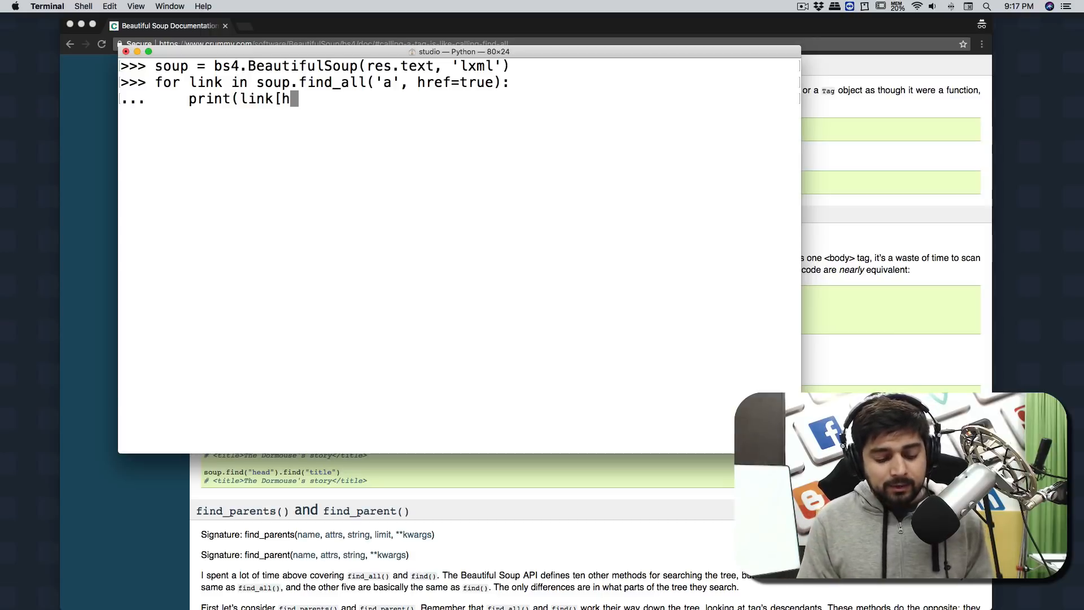
type("ref]")
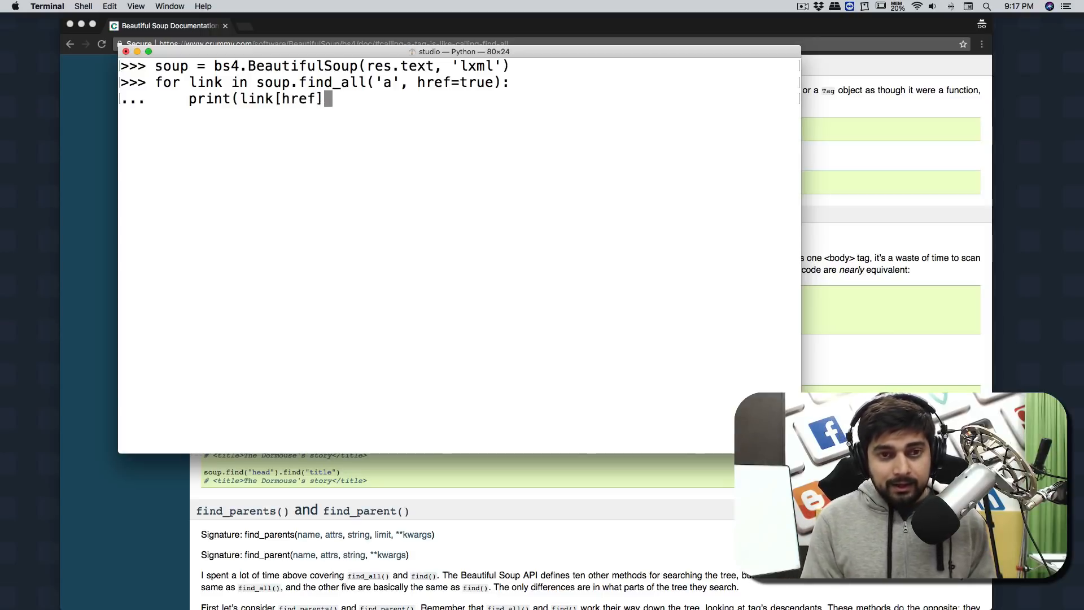
type(")")
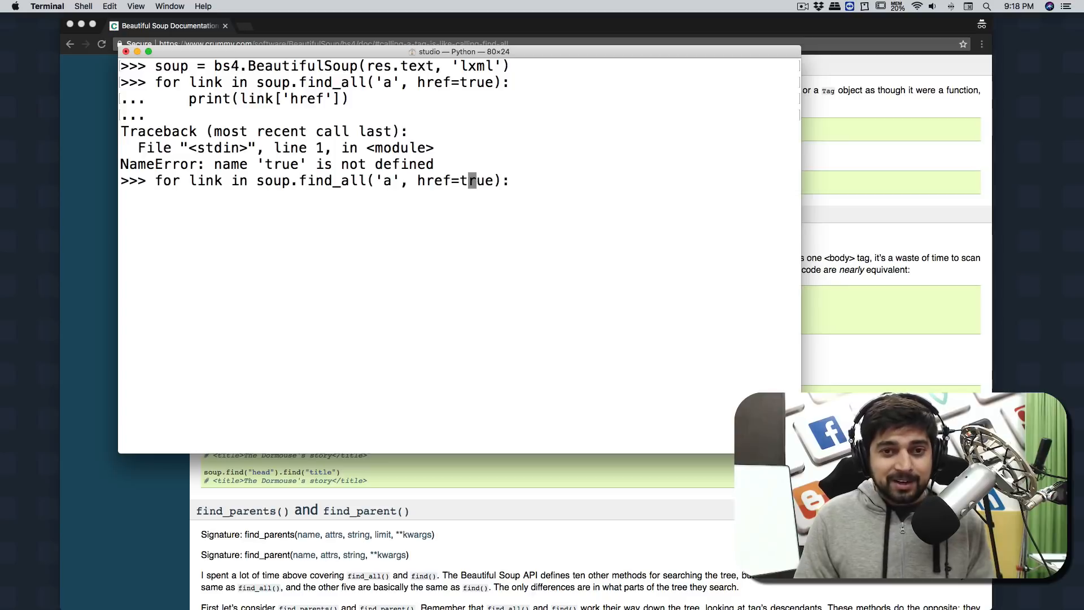
Step: Correct href=True, re-add print(link['href']), and run the loop to print every link address
type("True")
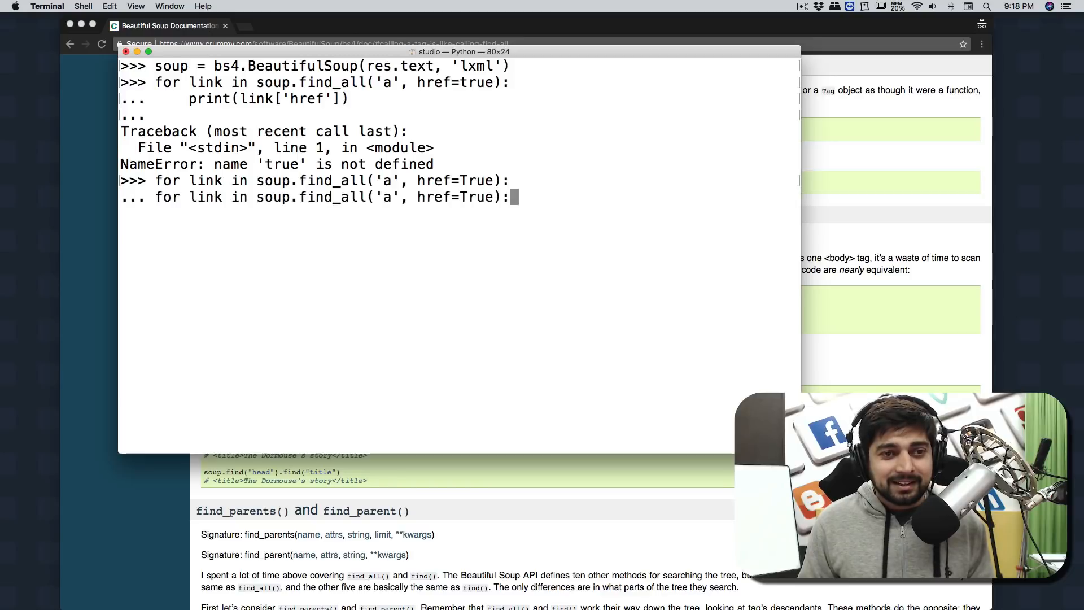
type("print(link['href'])")
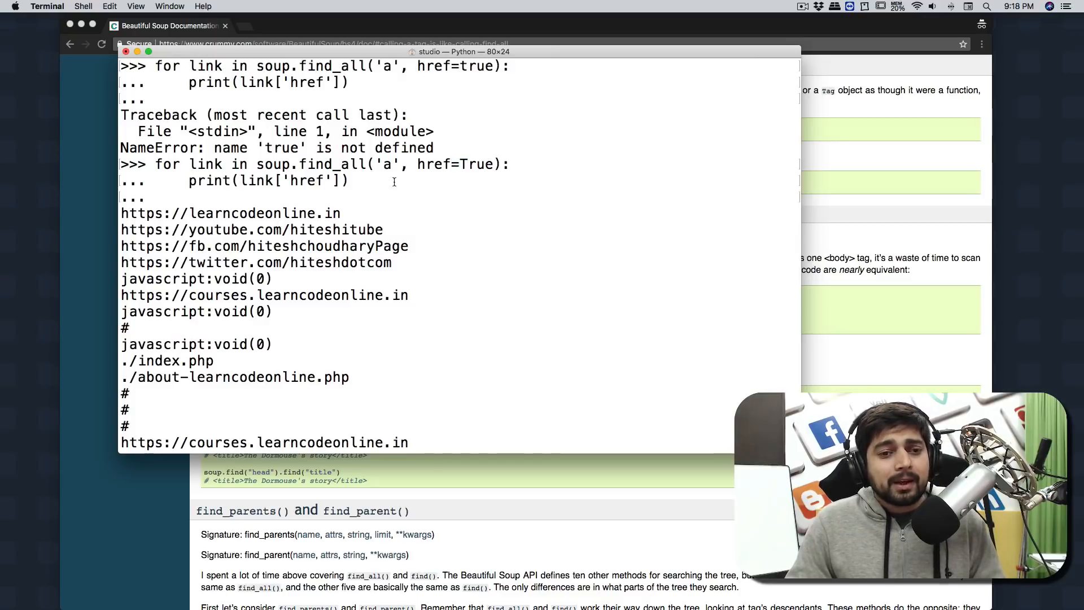
scroll("down", 3)
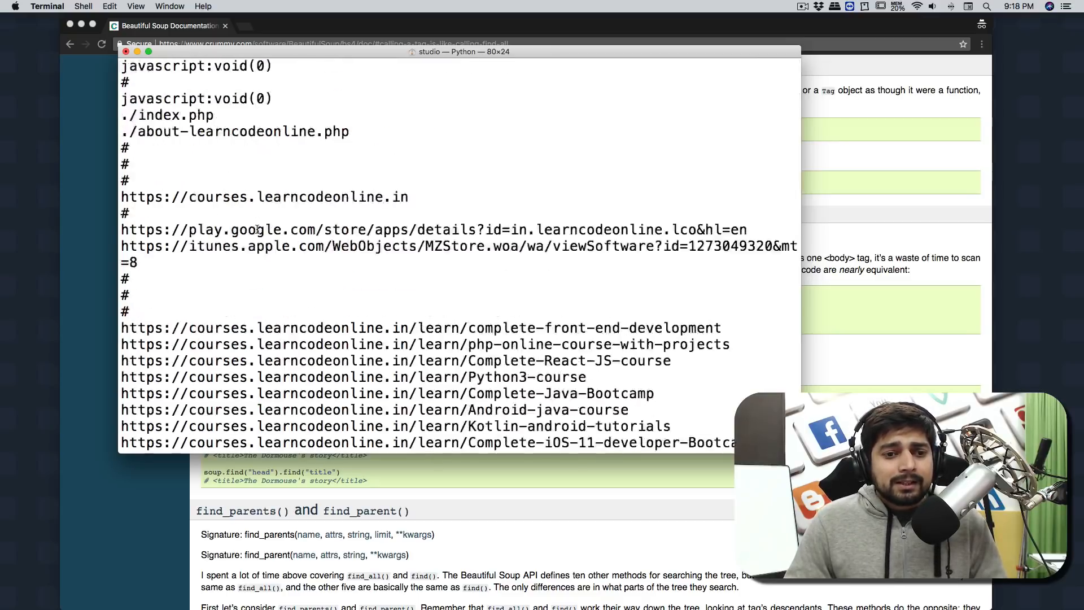
scroll("down", 3)
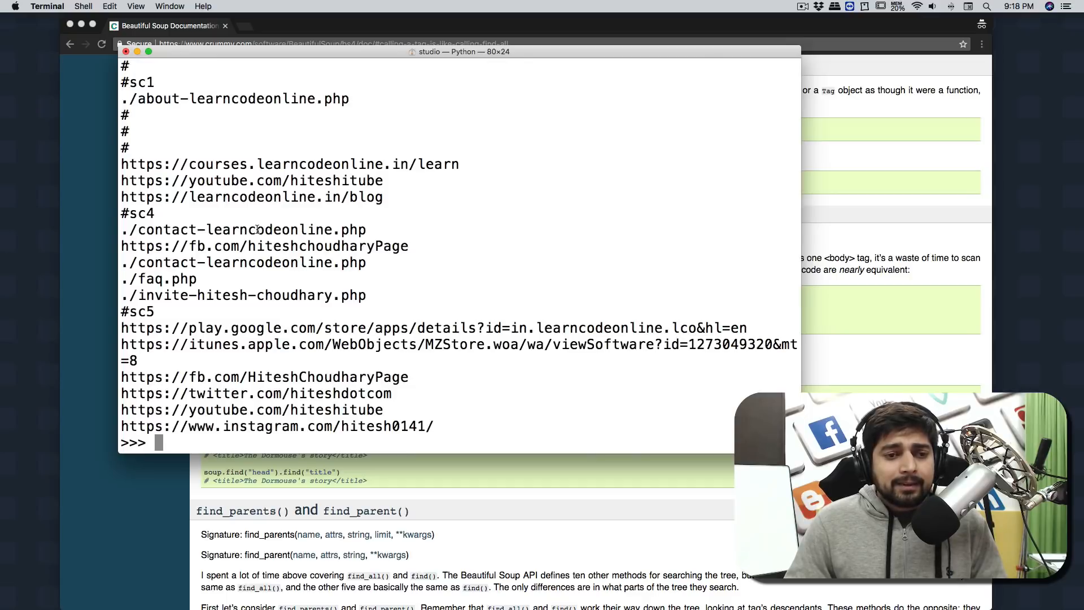
scroll("down", 3)
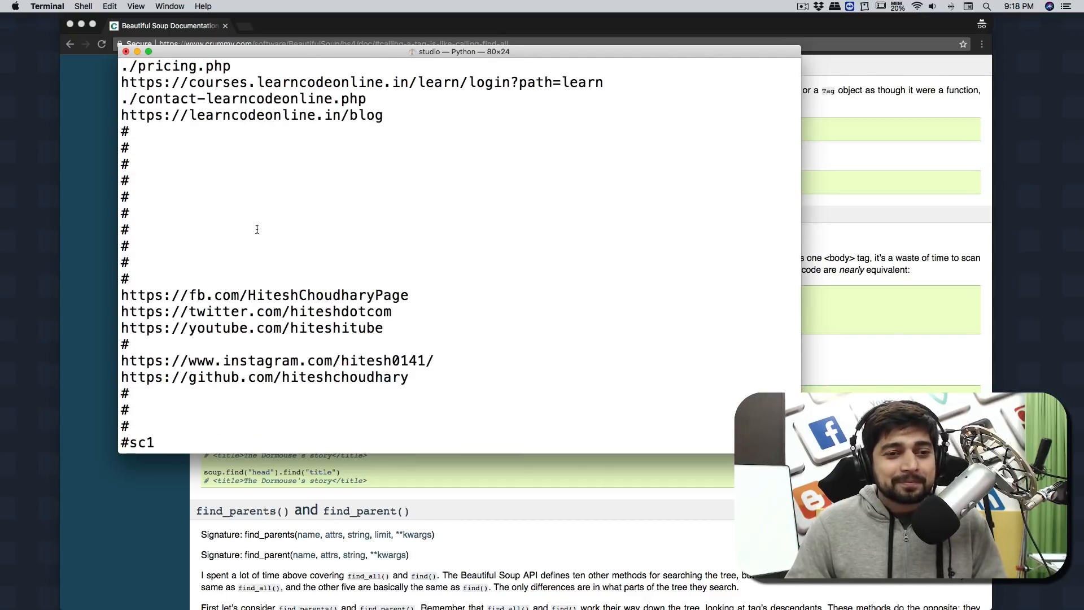
scroll("down", 3)
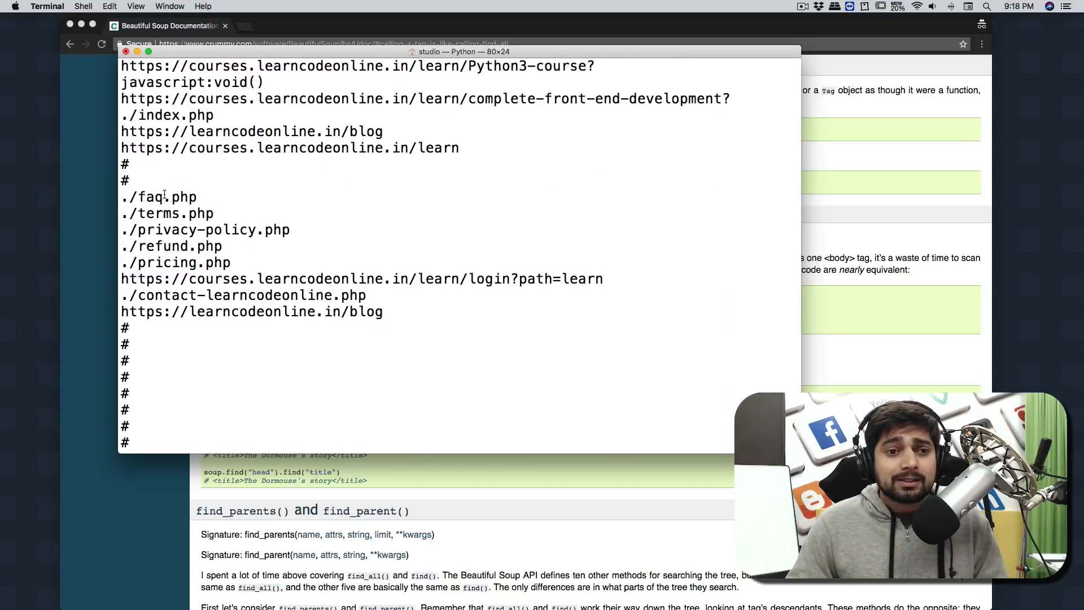
double_click(125, 164)
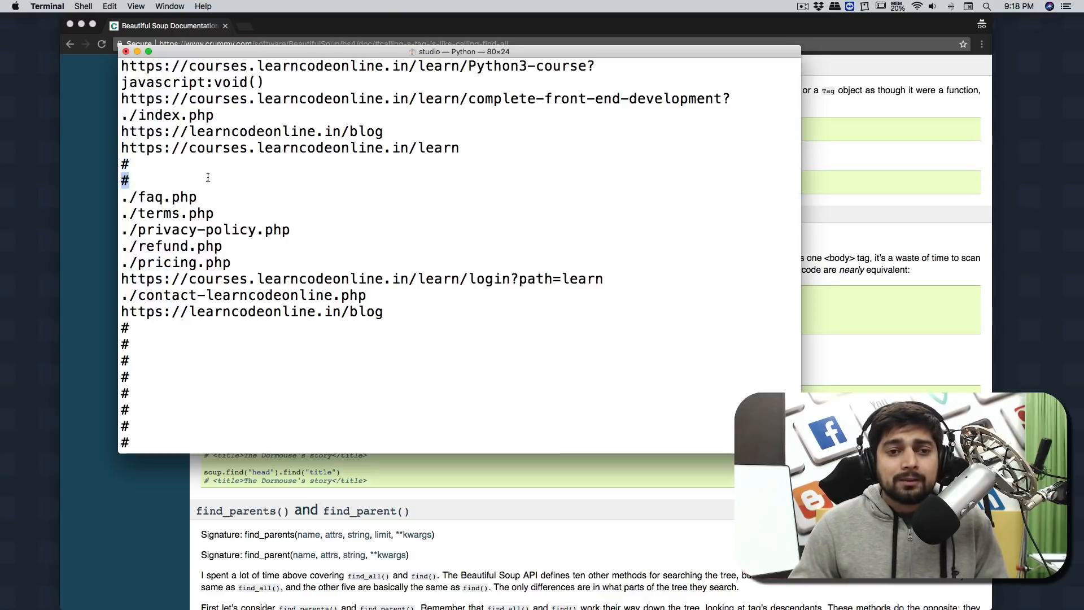
scroll("down", 3)
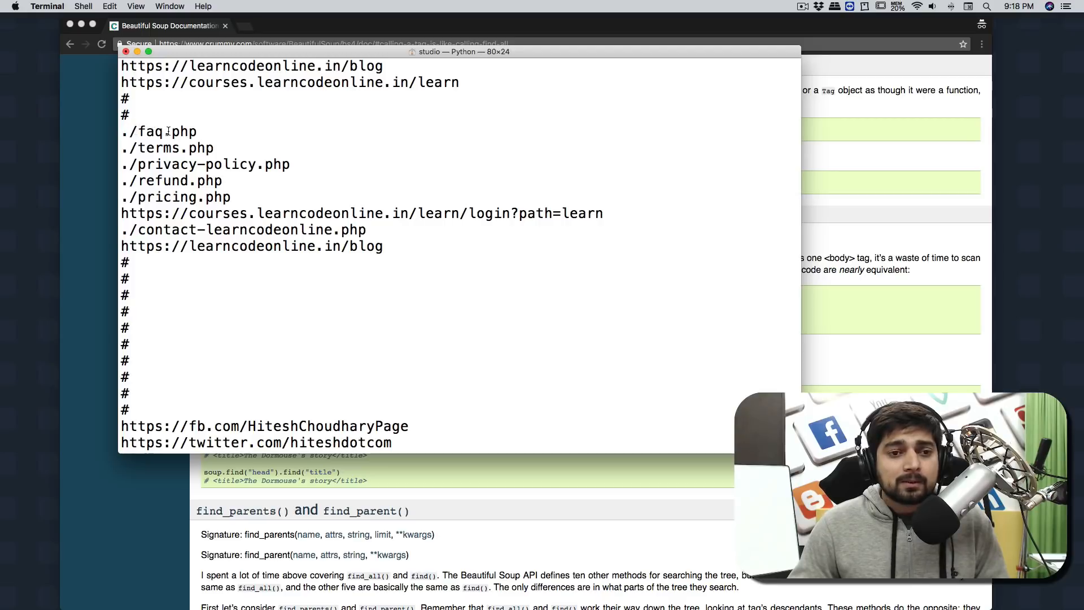
mouse_move(137, 230)
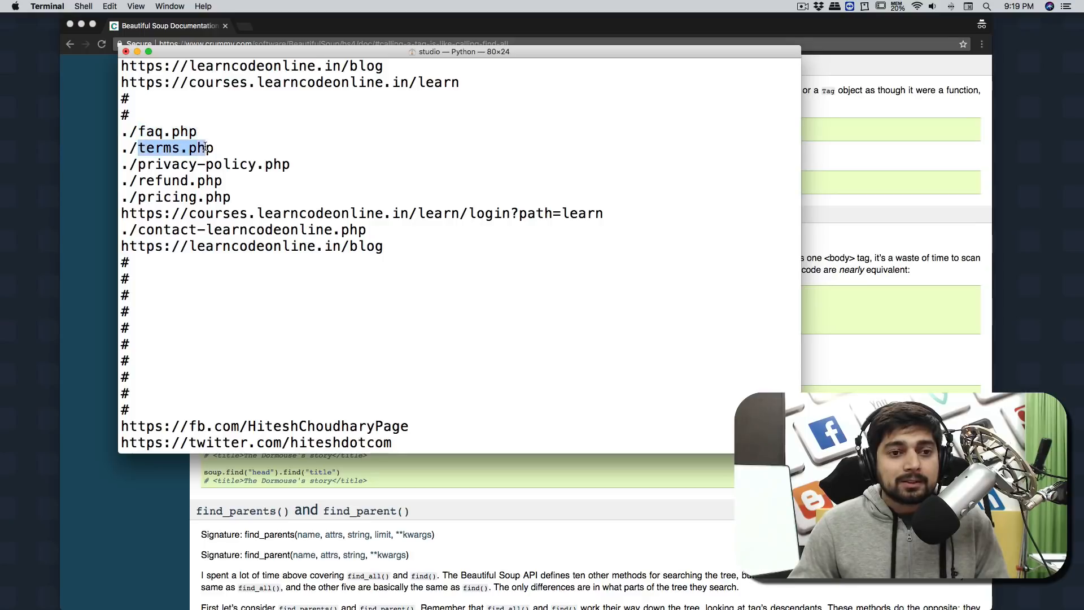
double_click(208, 163)
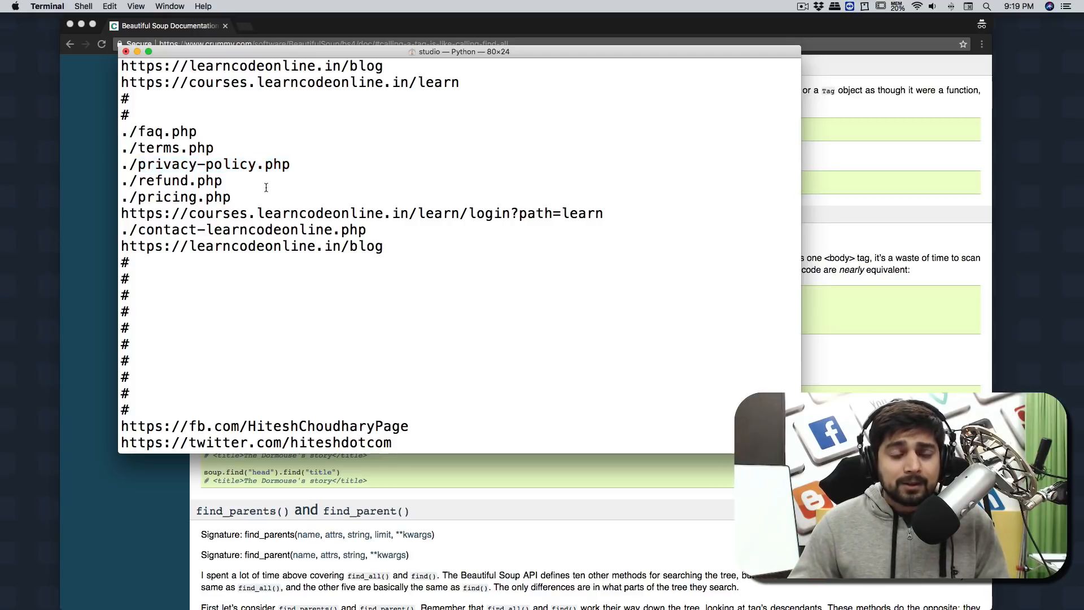
double_click(126, 163)
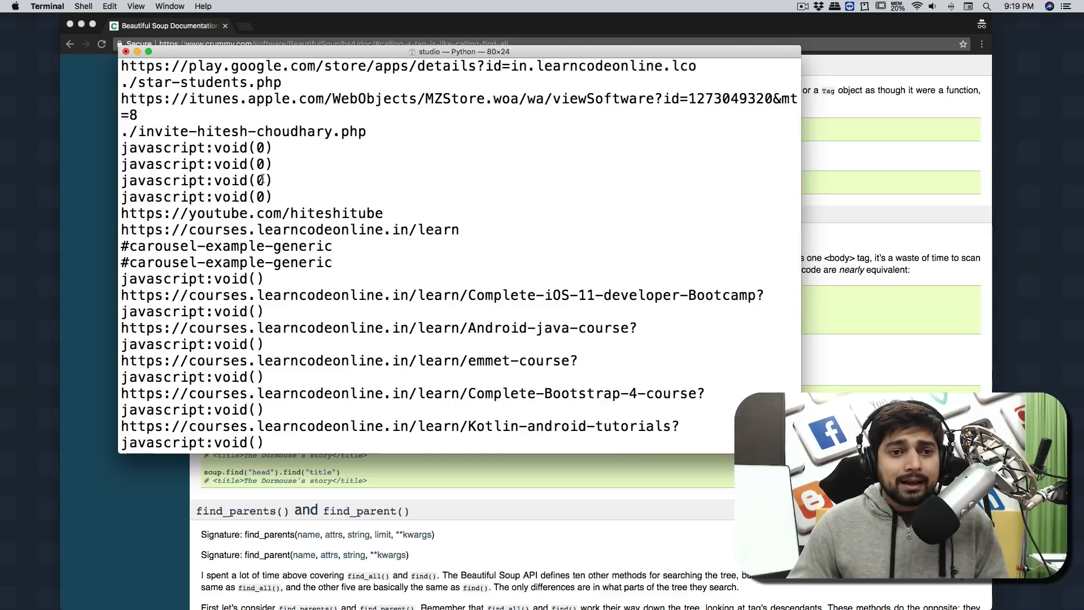
scroll("down", 3)
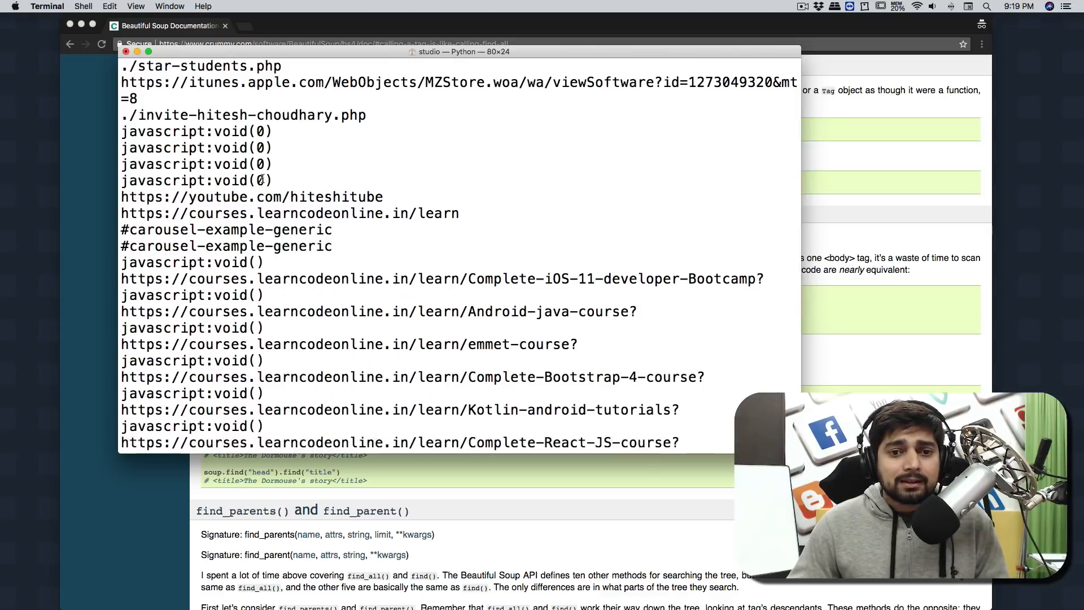
scroll("down", 3)
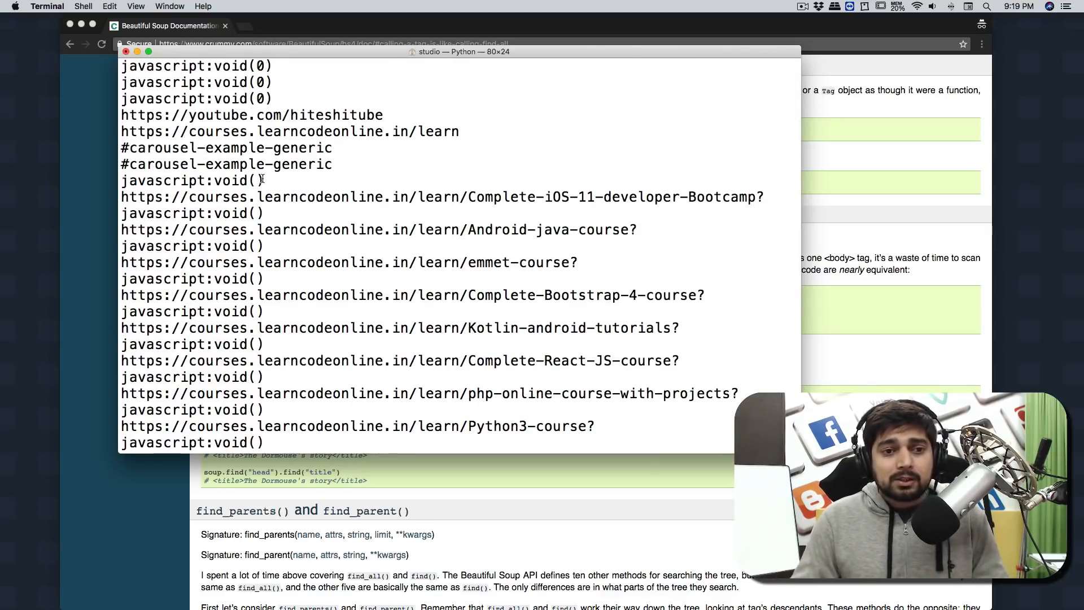